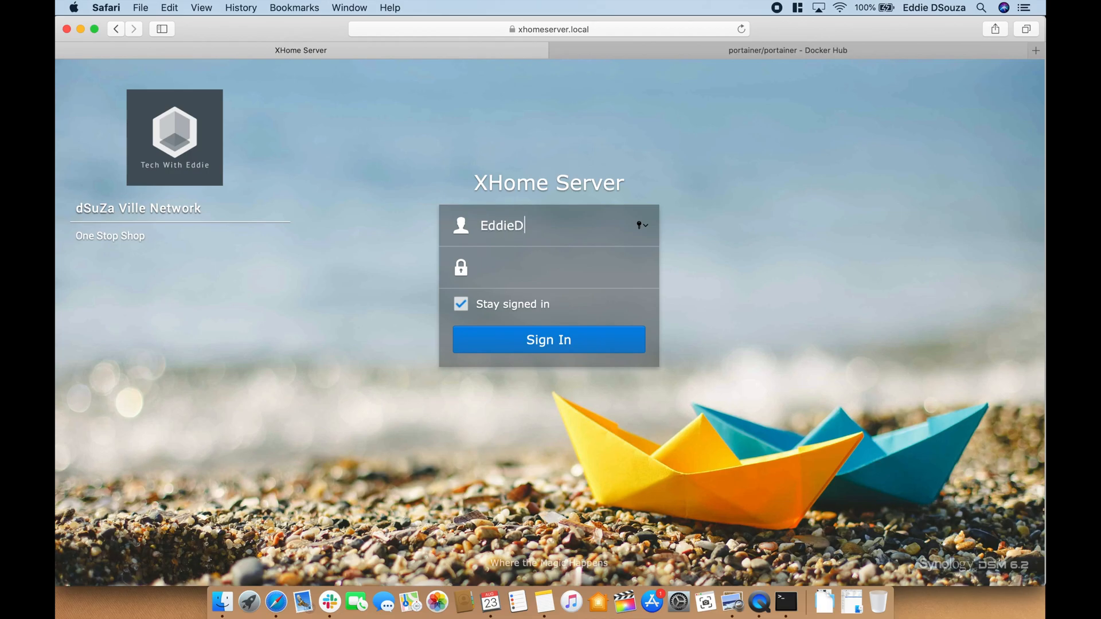
# Sign in to XHome Server in DSM and launch the Docker package.
pyautogui.write('•••••')
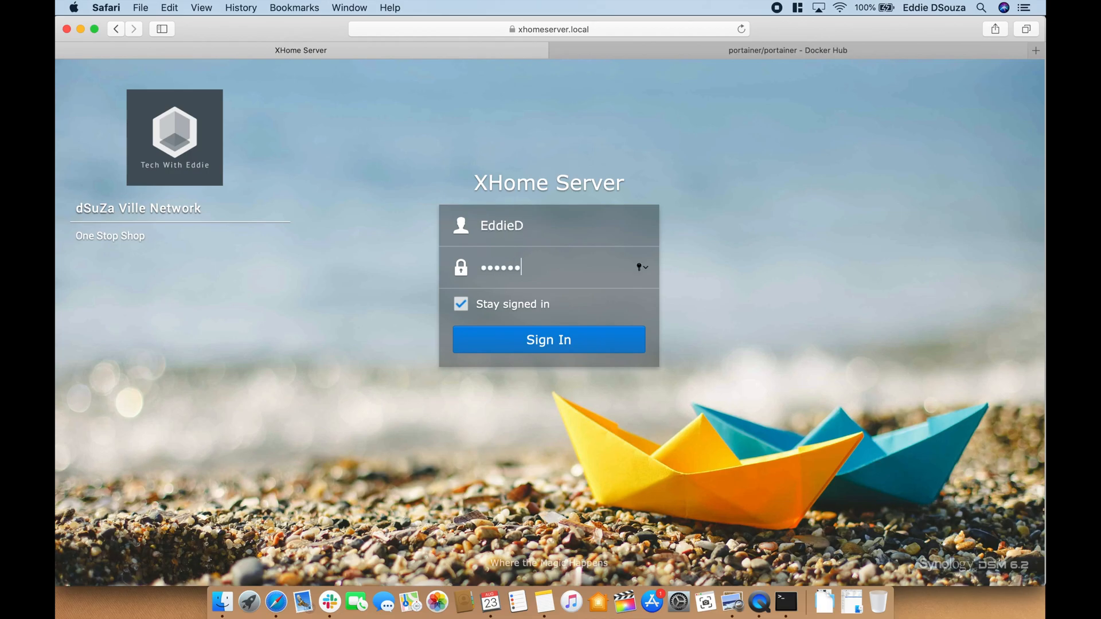
pyautogui.click(549, 340)
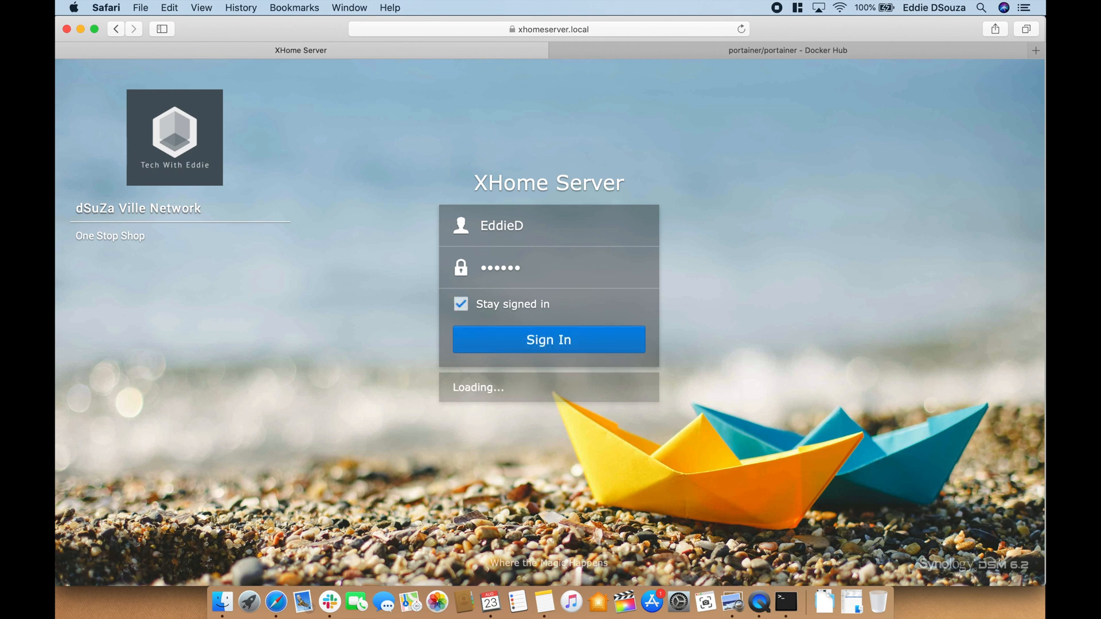
pyautogui.click(548, 340)
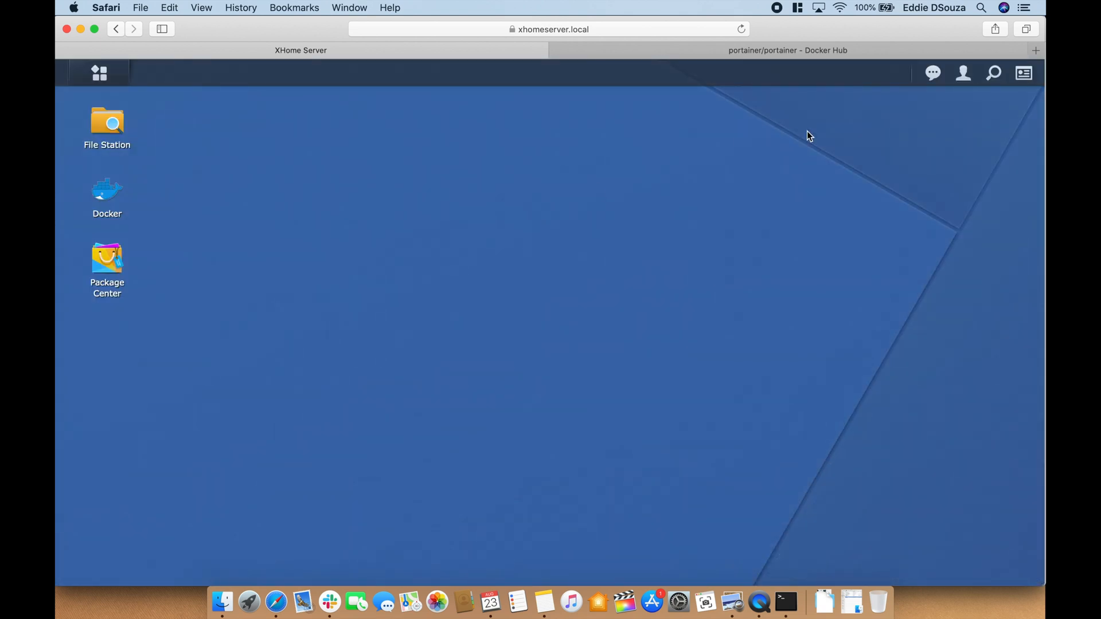
pyautogui.moveTo(180, 238)
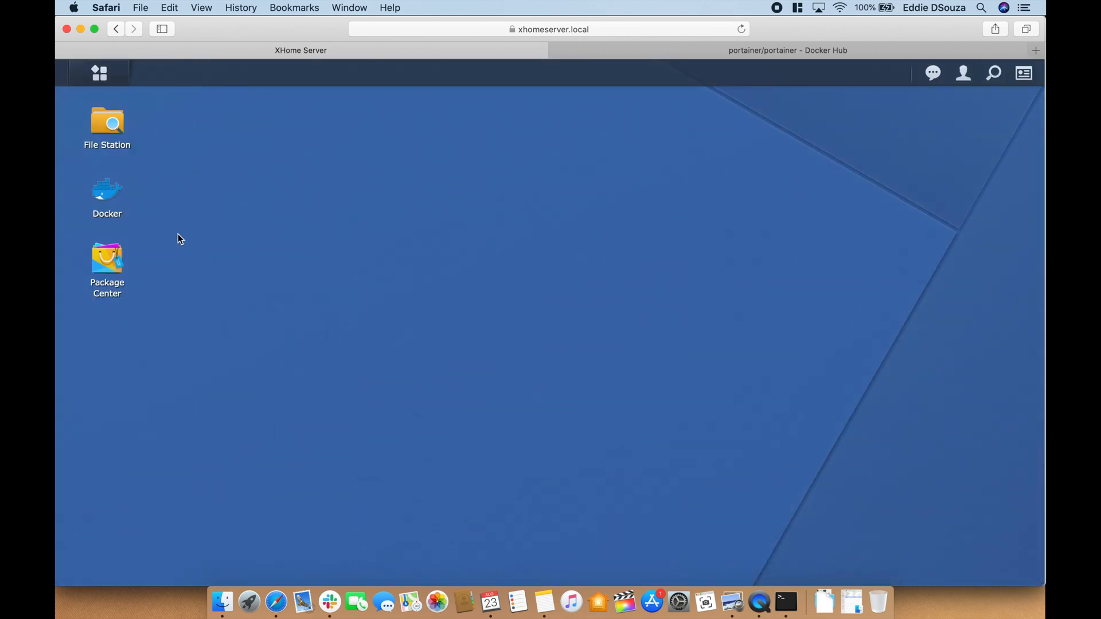
pyautogui.doubleClick(106, 190)
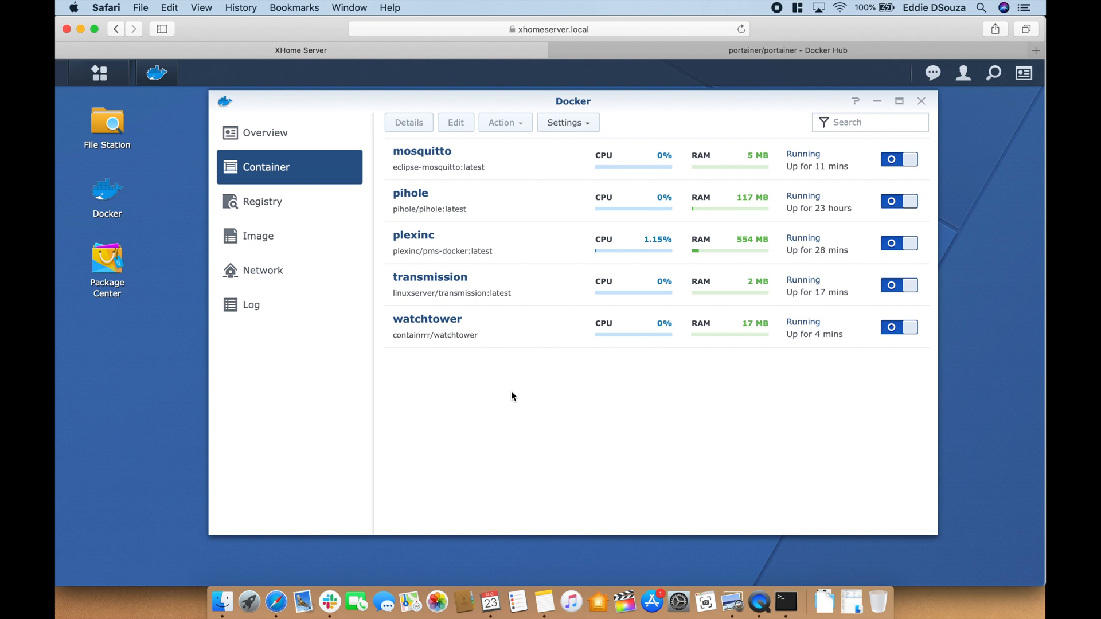
pyautogui.moveTo(431, 326)
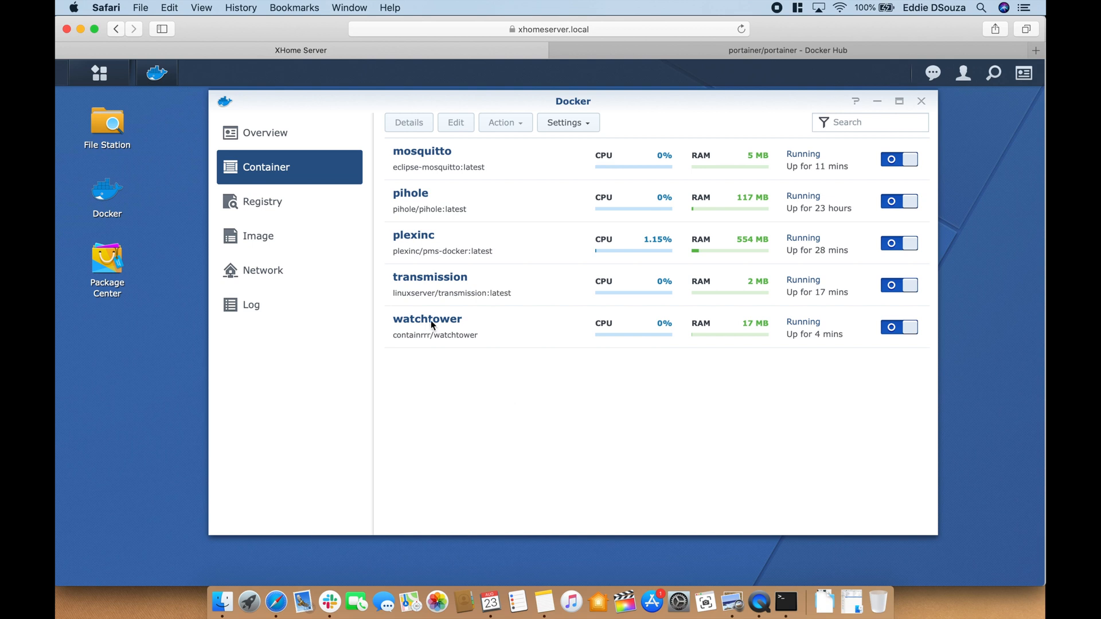
pyautogui.moveTo(347, 225)
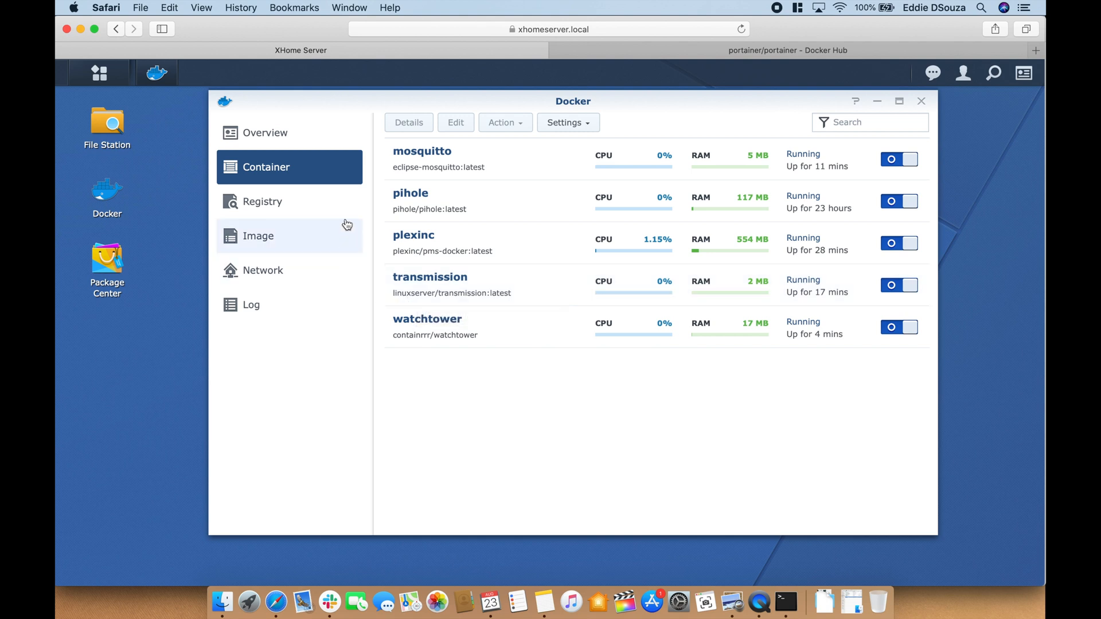
# Search the Docker registry for portainer and download portainer/portainer with the latest tag.
pyautogui.click(262, 202)
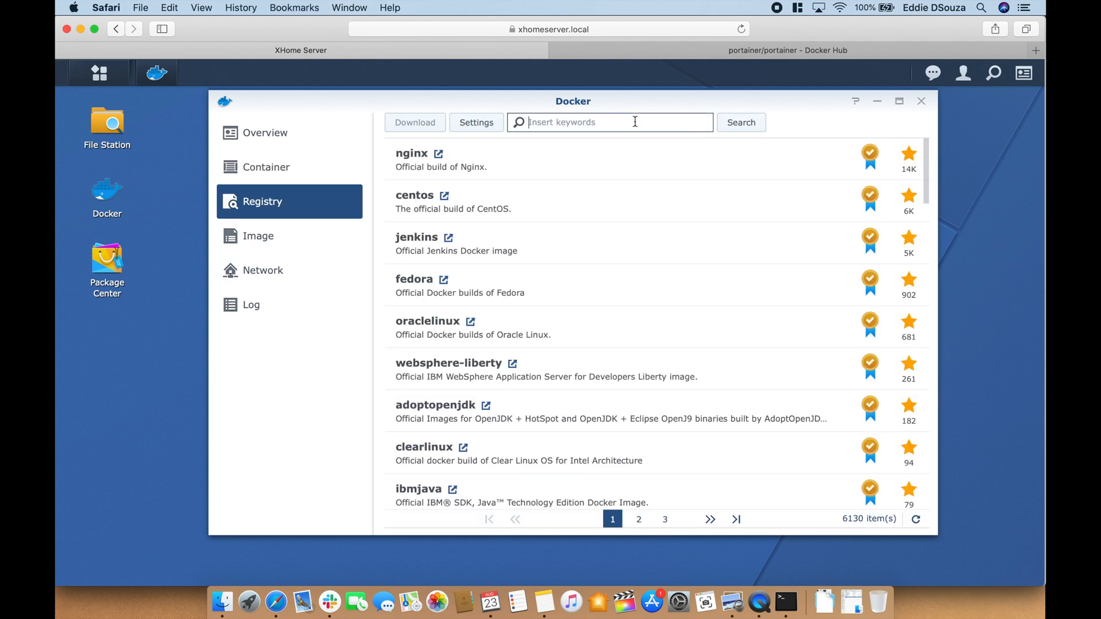
pyautogui.write('portainer')
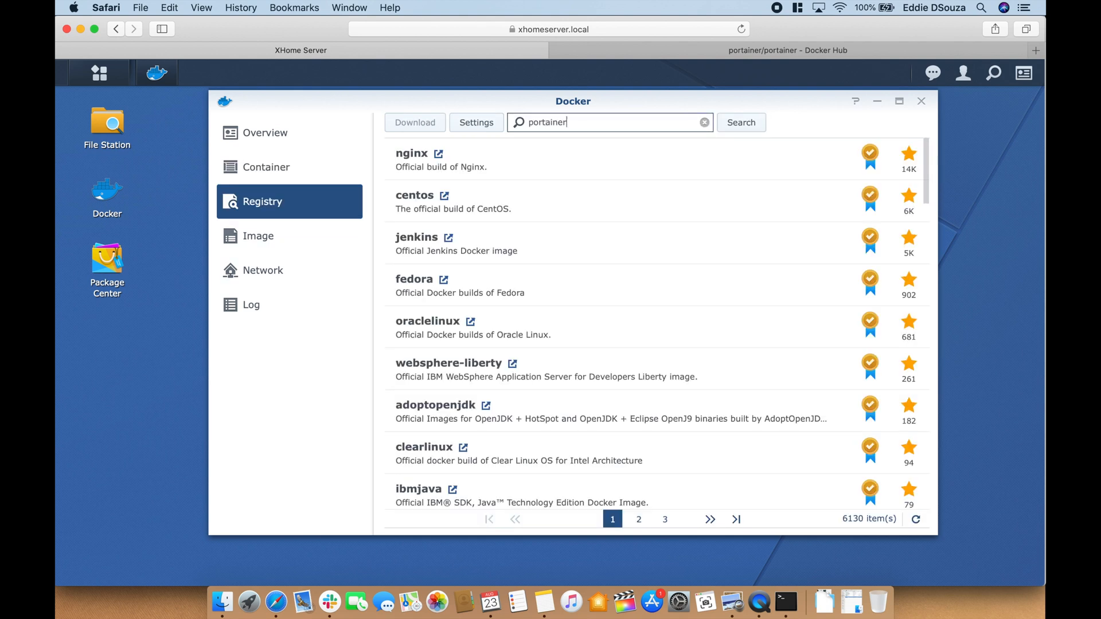
pyautogui.click(741, 122)
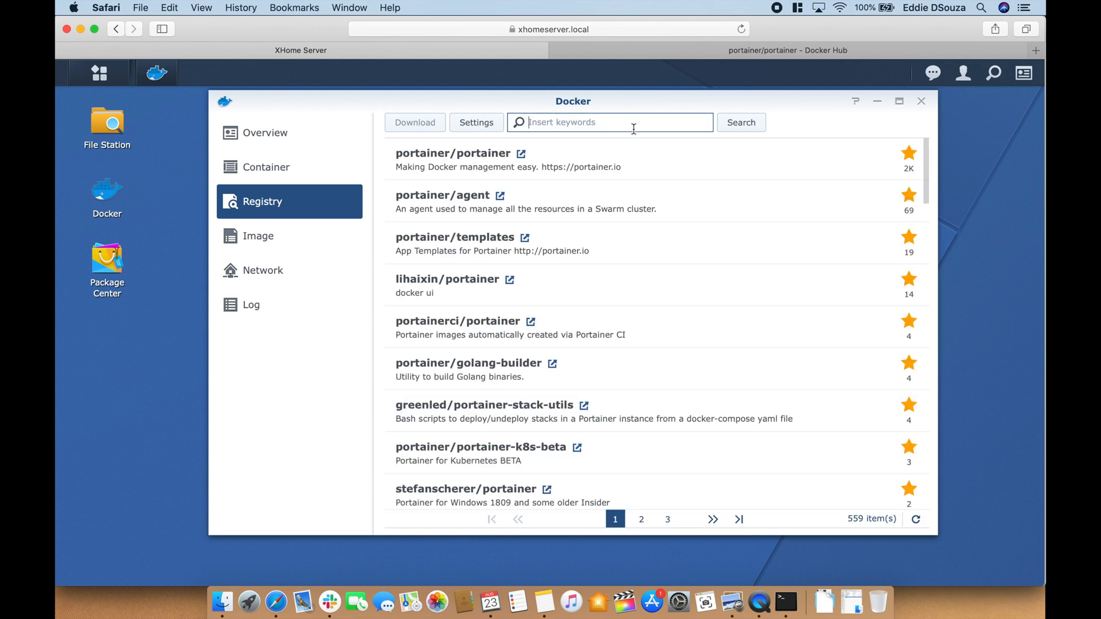
pyautogui.click(452, 154)
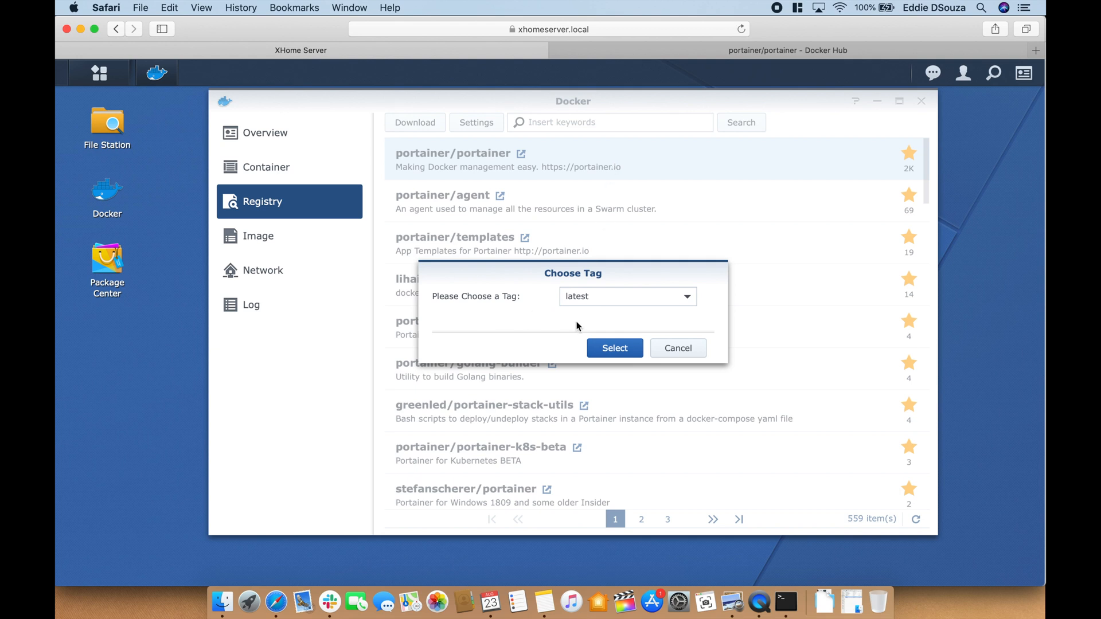
pyautogui.click(615, 349)
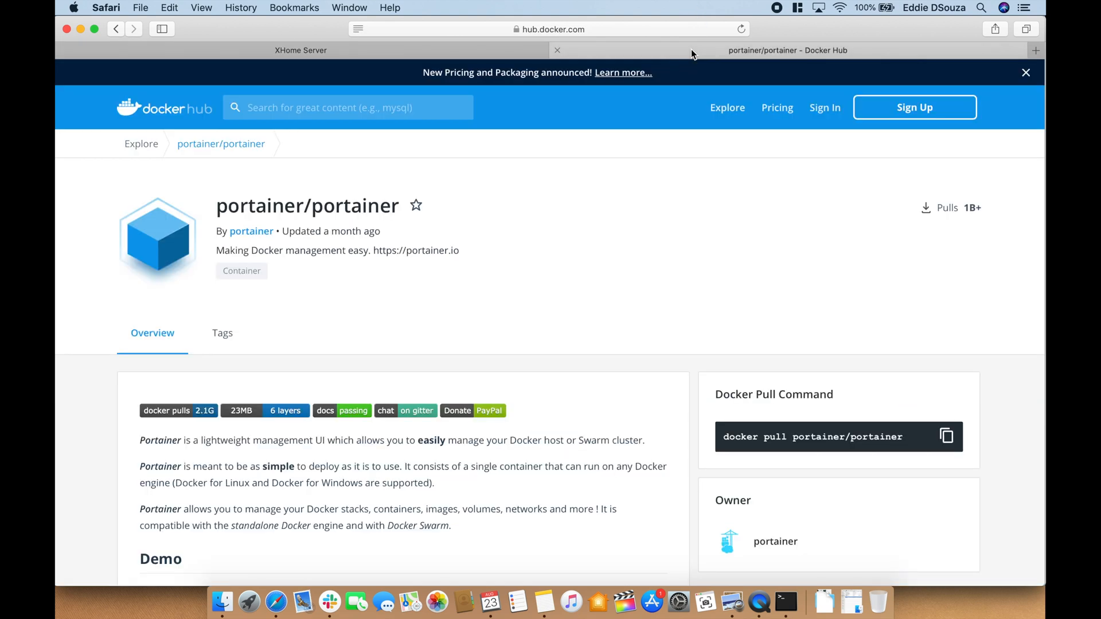
pyautogui.scroll(-3)
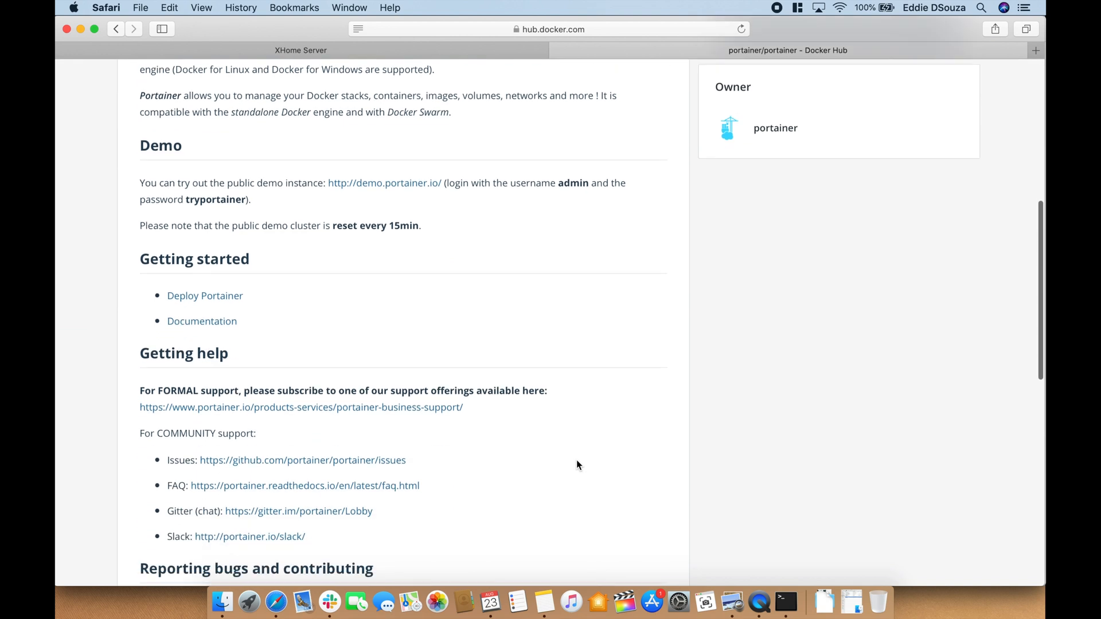
pyautogui.scroll(-3)
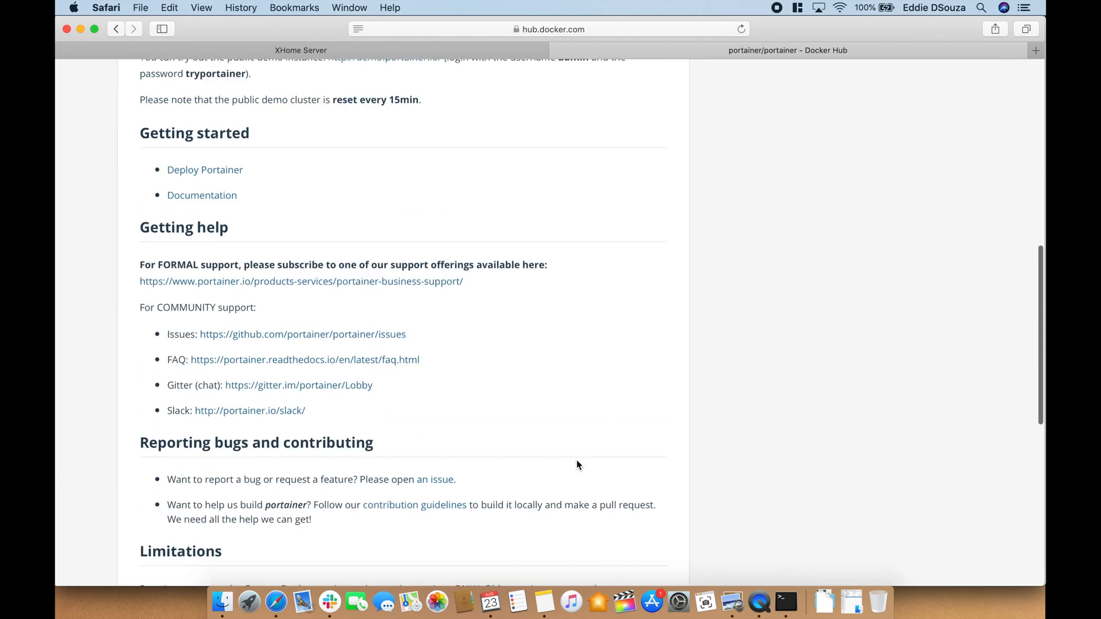
pyautogui.scroll(3)
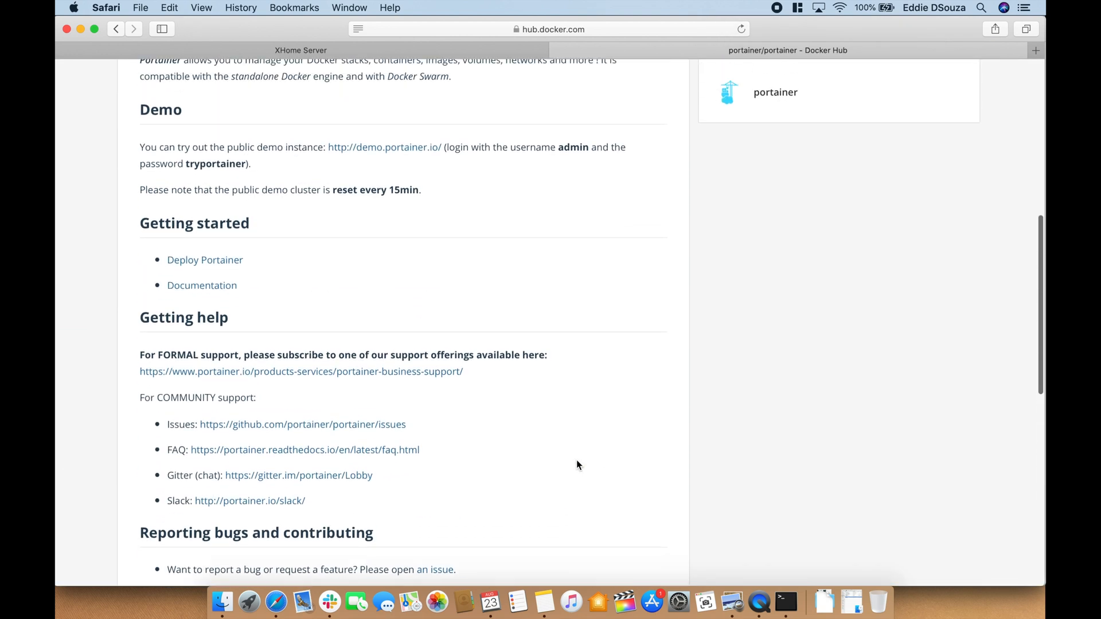
pyautogui.scroll(3)
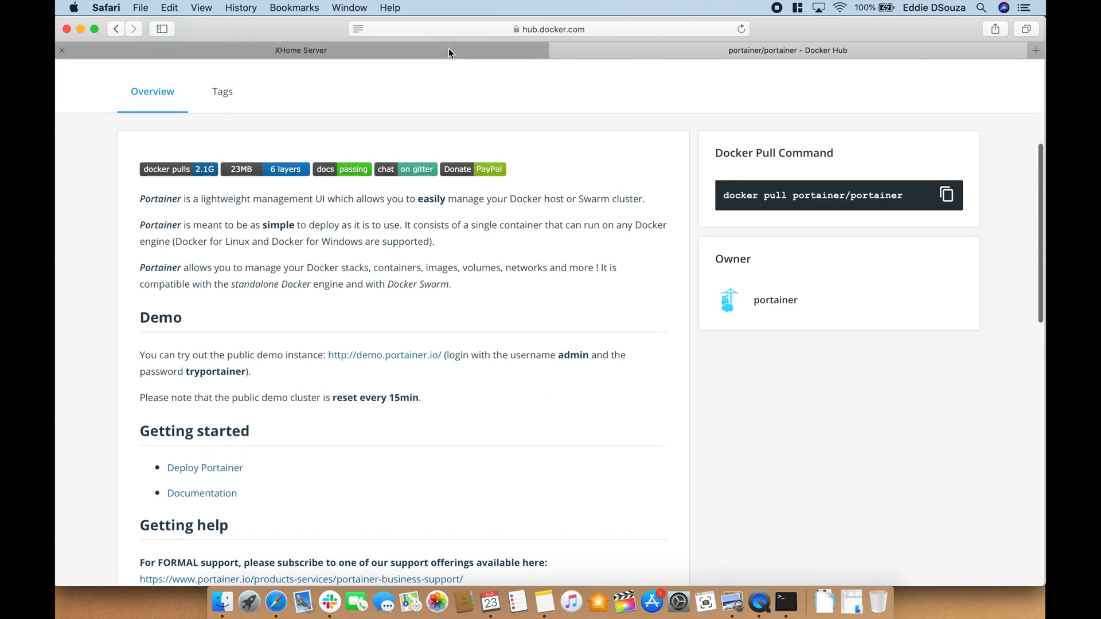
# Check the downloaded portainer image, then create docker/portainer with a data subfolder in File Station.
pyautogui.click(301, 50)
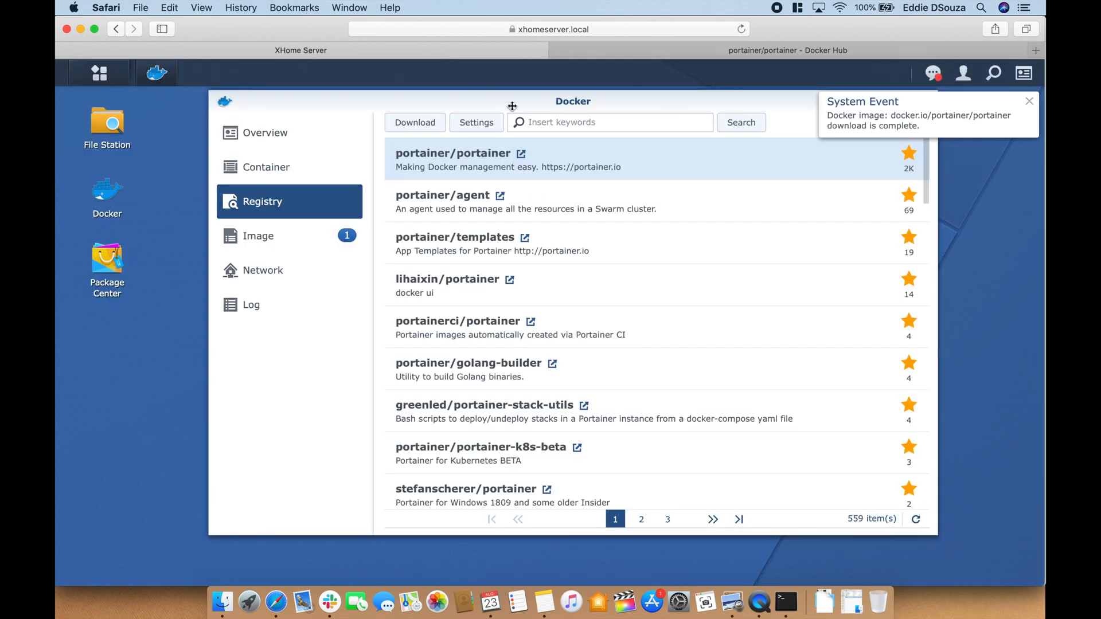
pyautogui.click(258, 236)
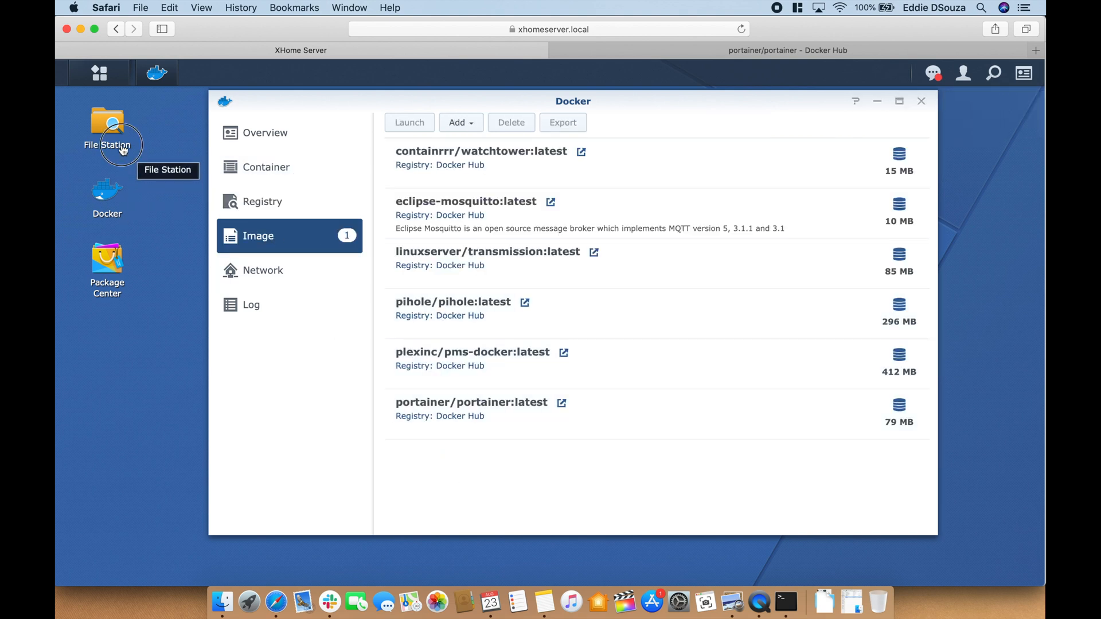
pyautogui.click(108, 123)
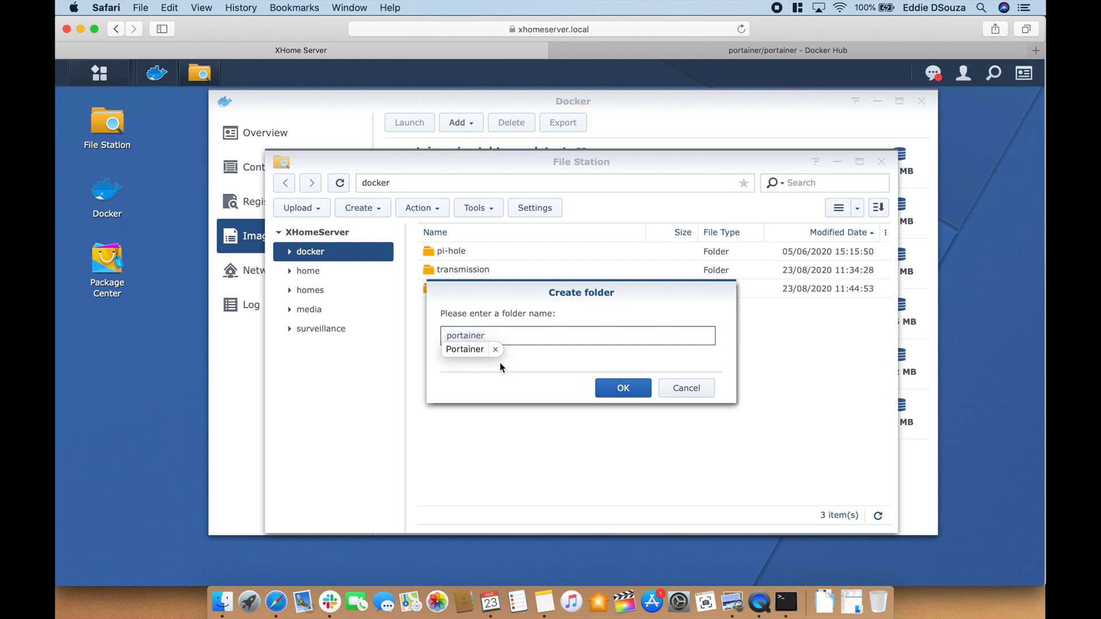
pyautogui.click(623, 387)
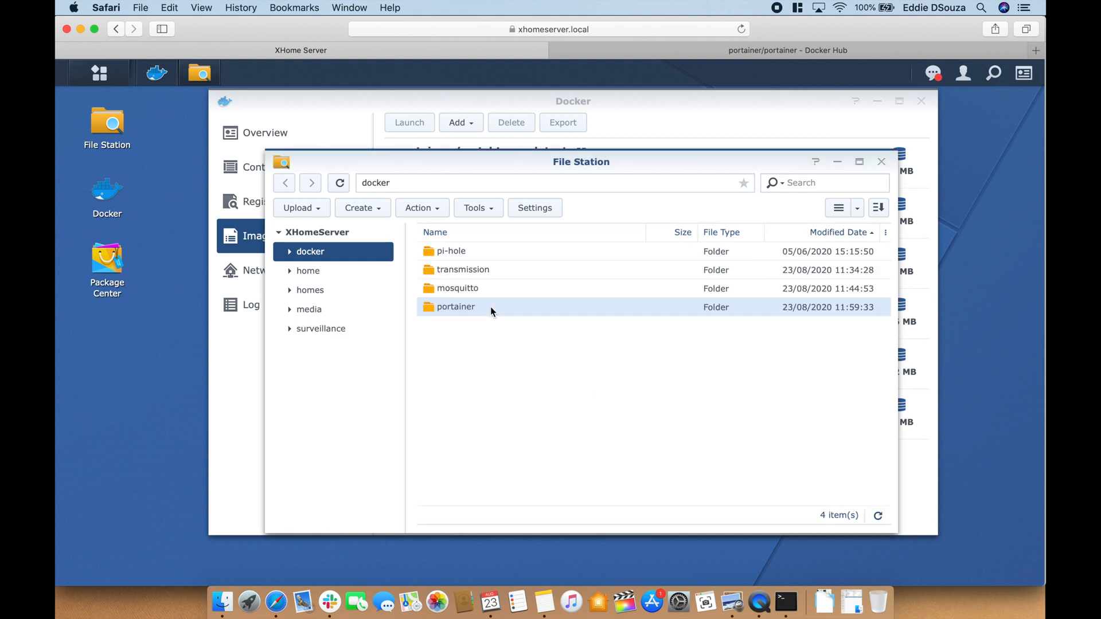
pyautogui.doubleClick(455, 307)
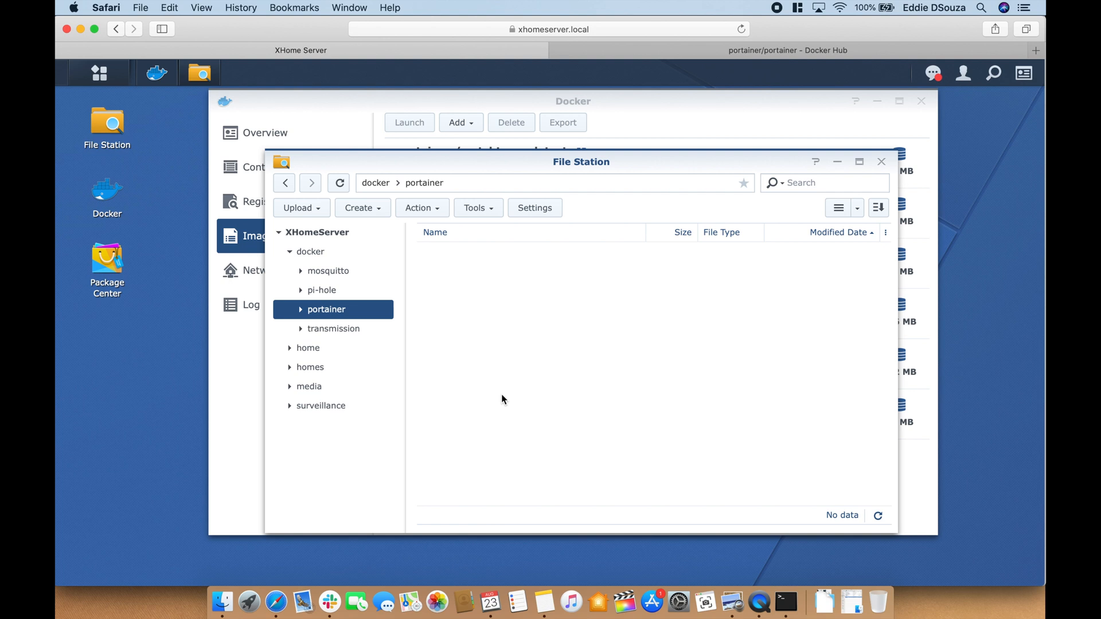
pyautogui.click(362, 207)
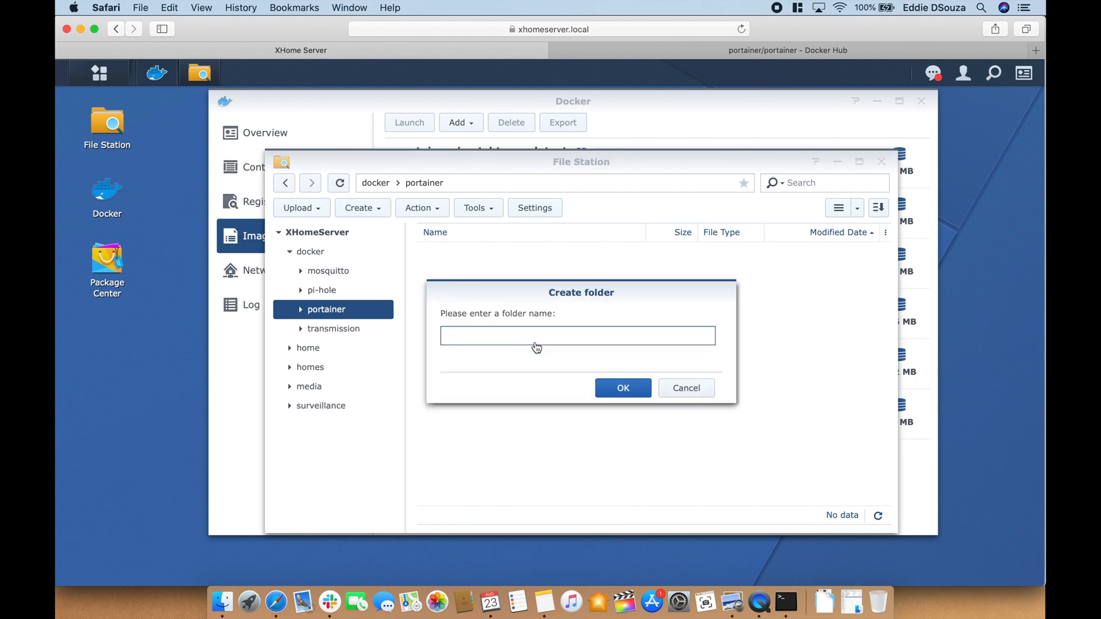
pyautogui.click(623, 388)
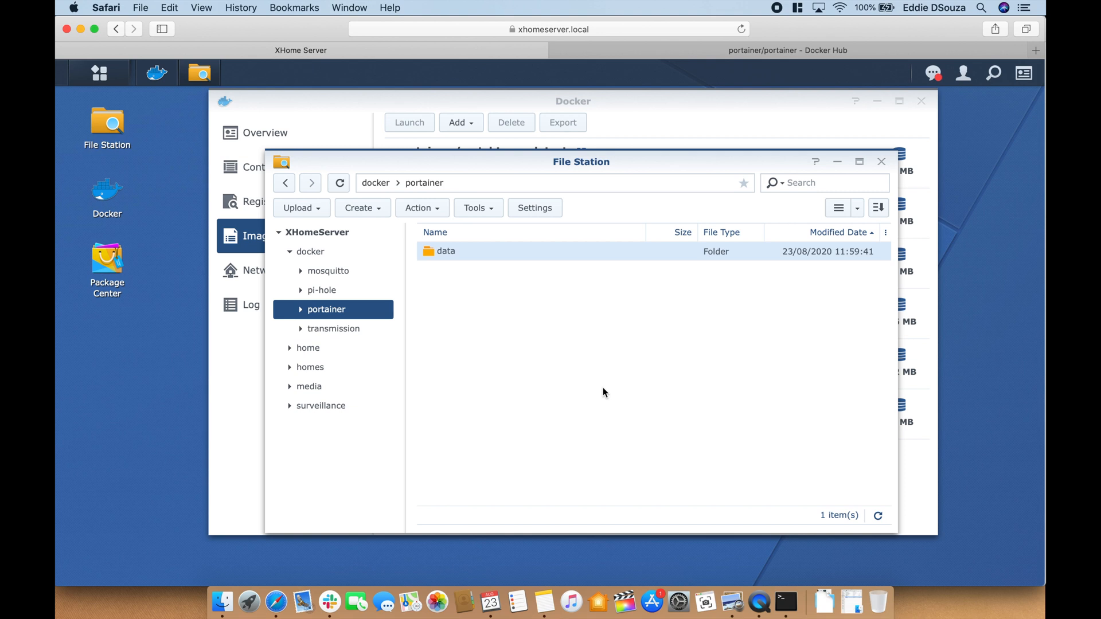
# SSH into XHomeServer and run the portainer container on port 9000 with socket, data and certificate volumes.
pyautogui.click(787, 599)
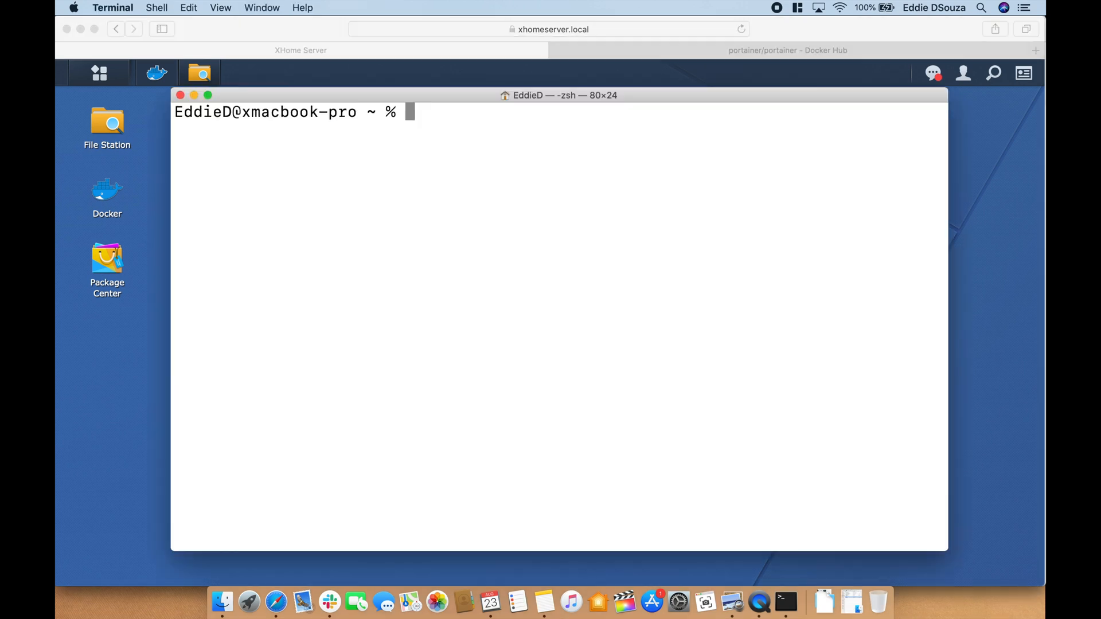
pyautogui.write('ssh EddieD@192.168.86.12 -p 1980')
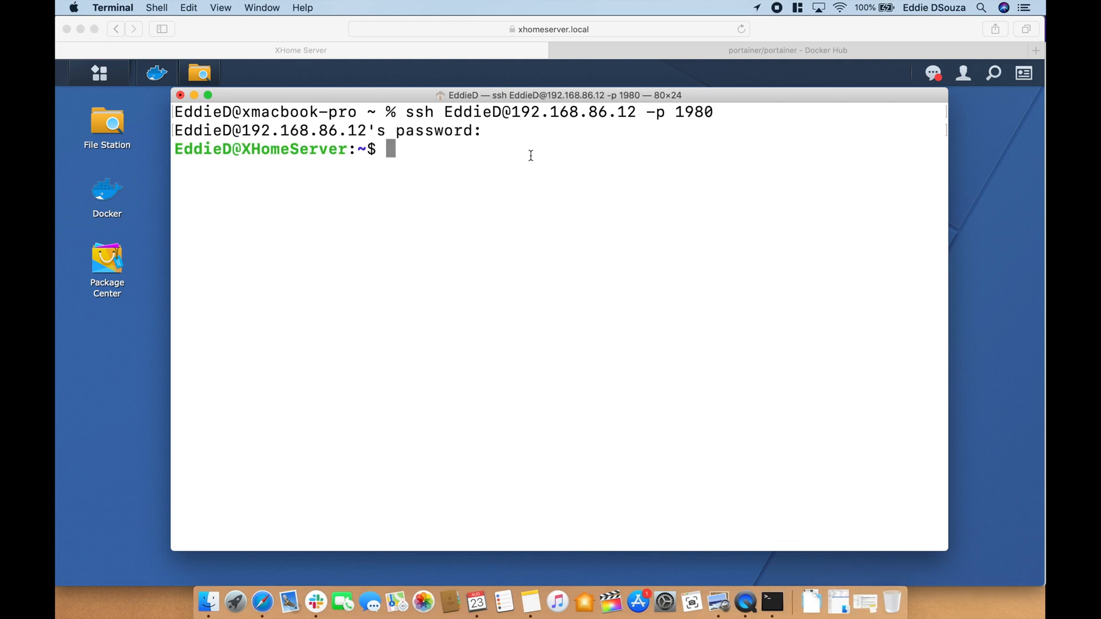
pyautogui.write('sudo docker run --name="portainer" -d --restart=always -p 9000:9000 -v /var/run/docker.sock:/var/run/docker.sock -v /volume1/docker/portainer:/data -v /usr/syno/etc/certificate/system/default:/certs portainer/portainer')
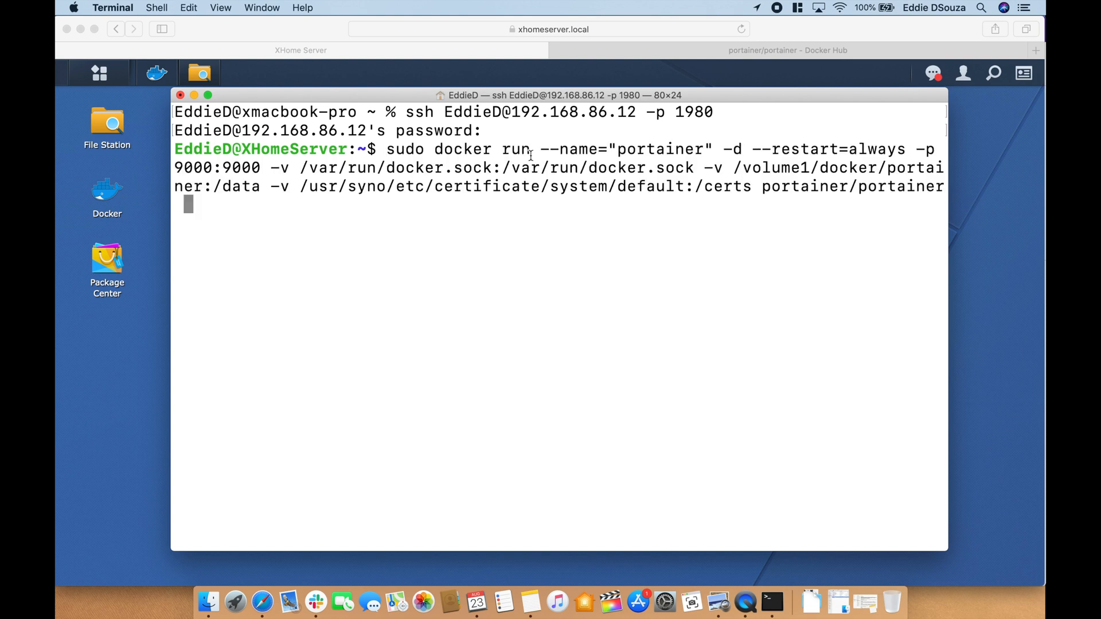
pyautogui.moveTo(626, 149)
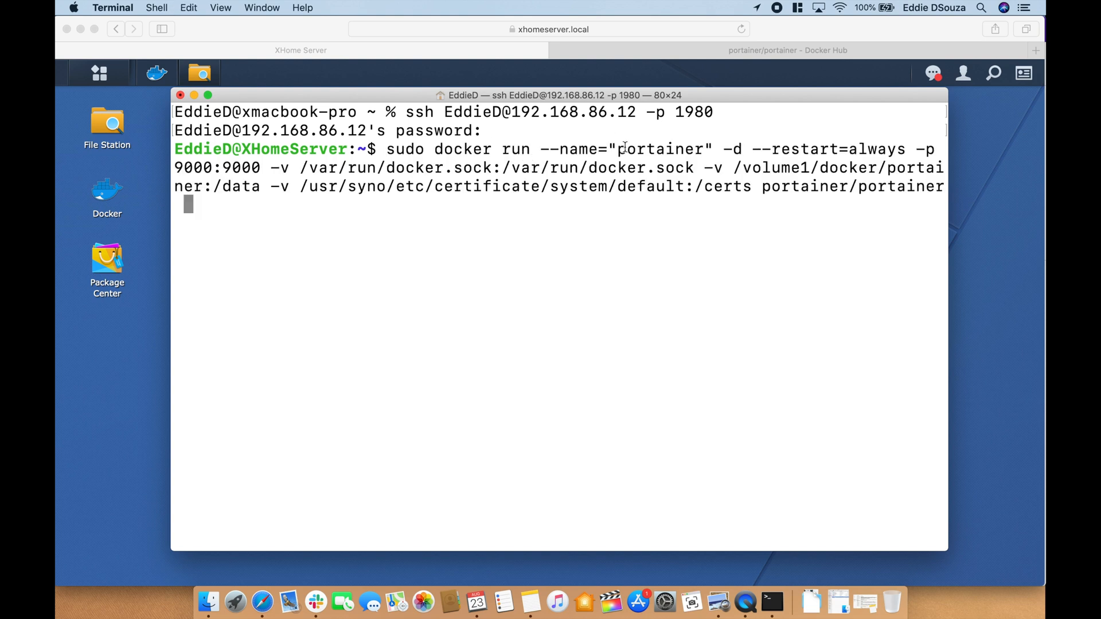
pyautogui.moveTo(788, 167)
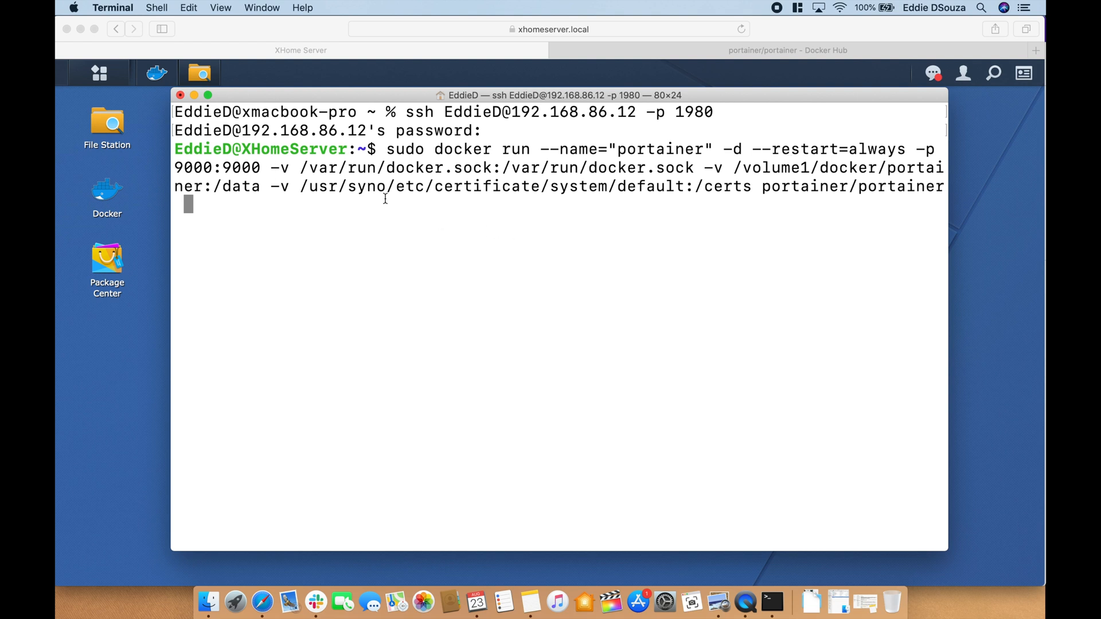
pyautogui.moveTo(433, 221)
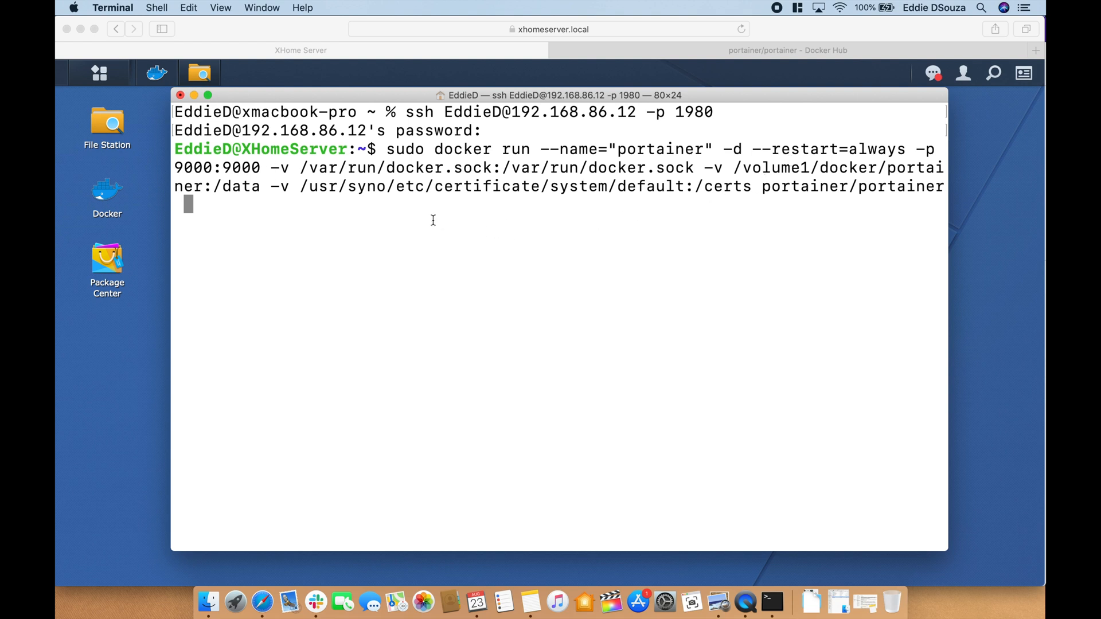
pyautogui.moveTo(444, 234)
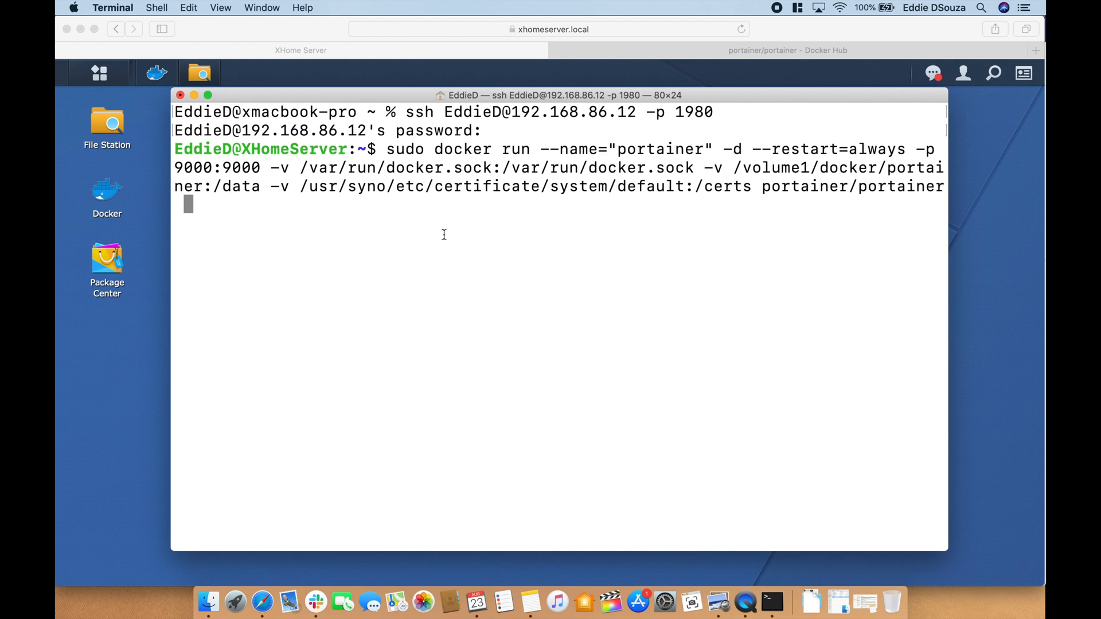
pyautogui.moveTo(702, 189)
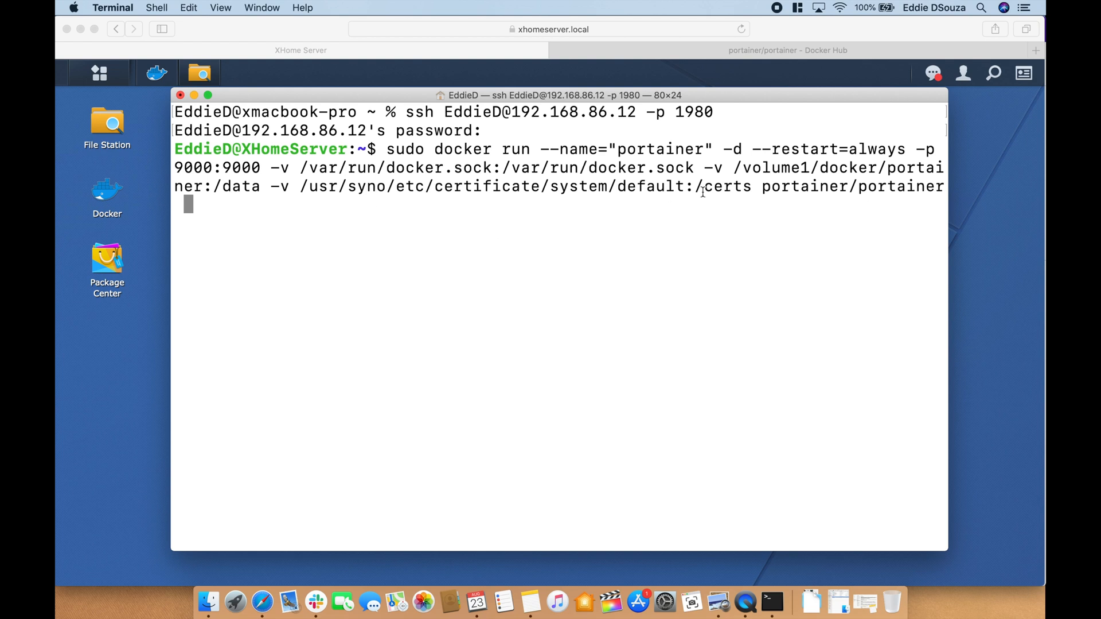
pyautogui.moveTo(546, 201)
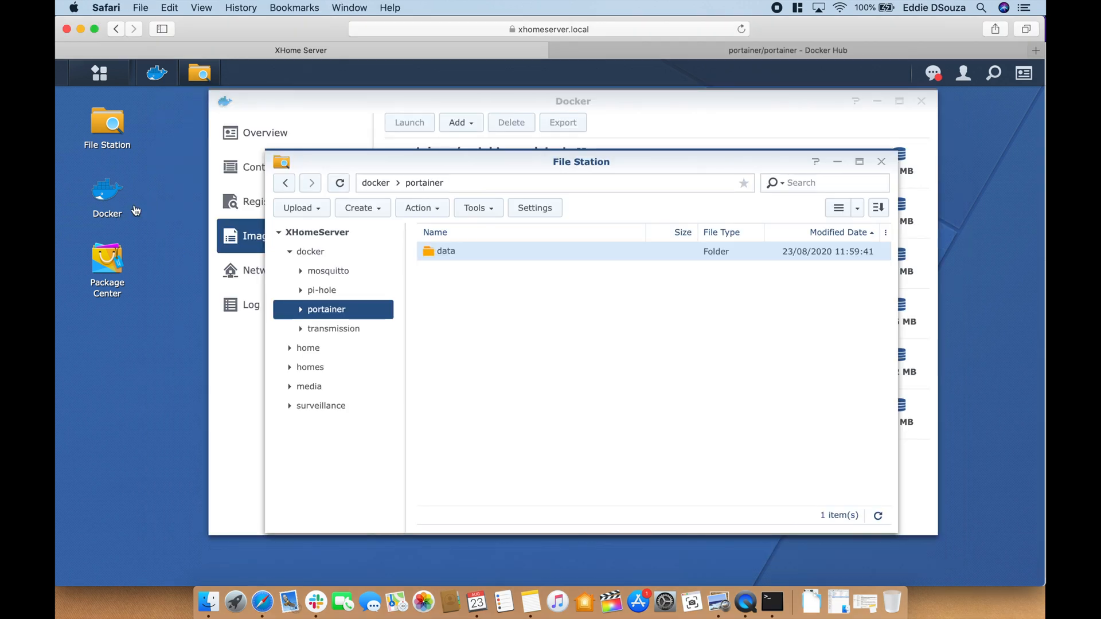
# Close File Station, confirm portainer is running in Docker's container list, and open a new tab.
pyautogui.click(882, 161)
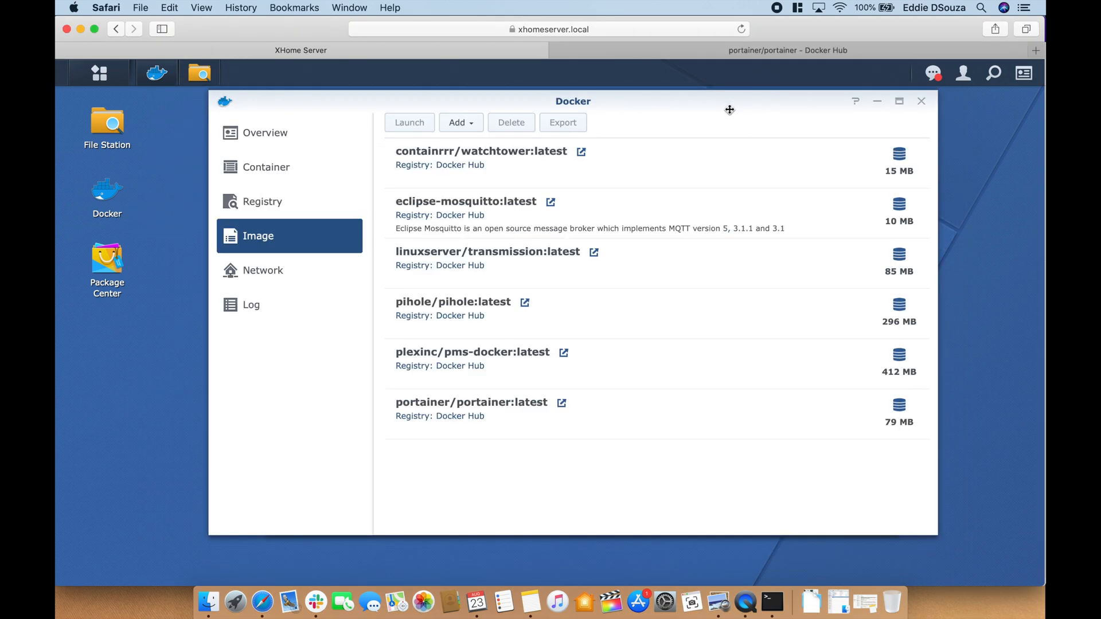
pyautogui.click(266, 167)
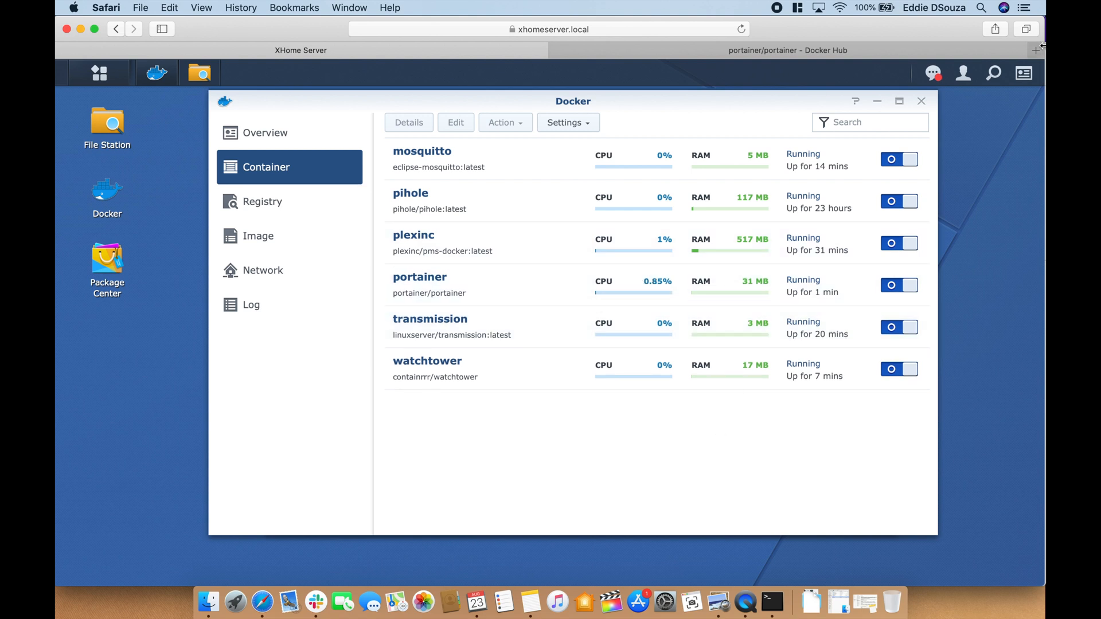
pyautogui.click(1035, 49)
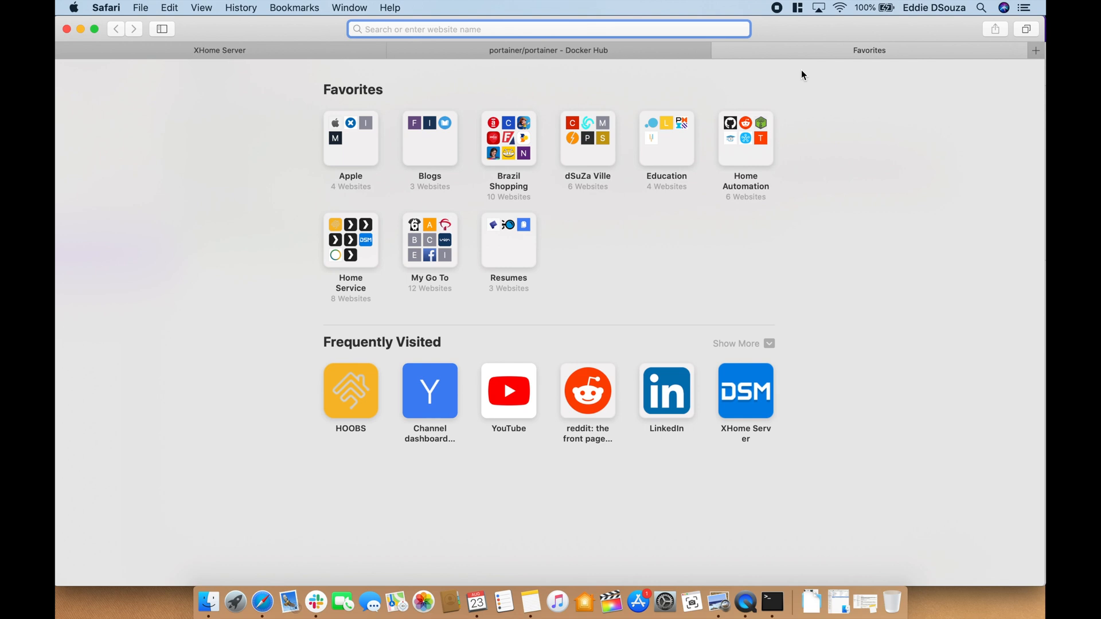
# Browse to 192.168.86.12:9000, create the admin user, and connect to the local Docker environment.
pyautogui.write('192.168.86.12:9000')
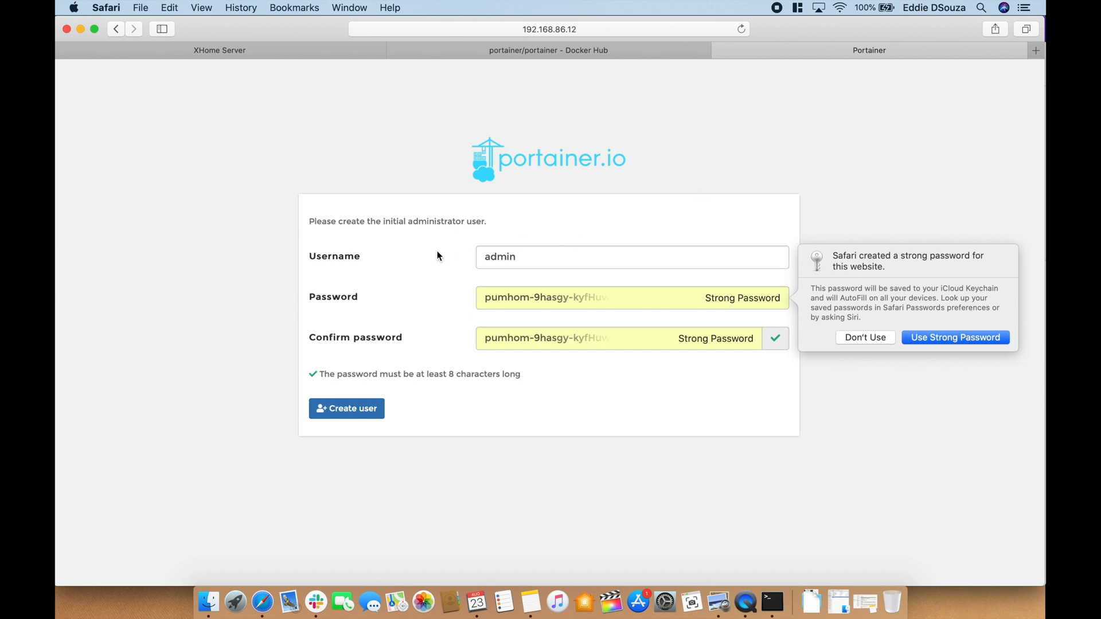
pyautogui.moveTo(664, 238)
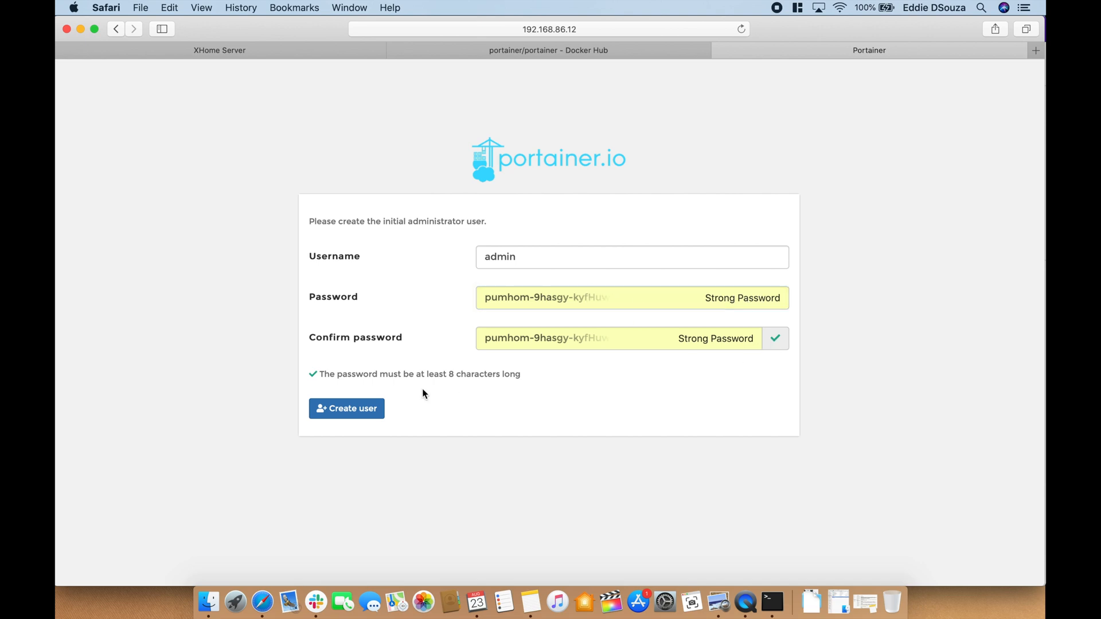
pyautogui.moveTo(415, 397)
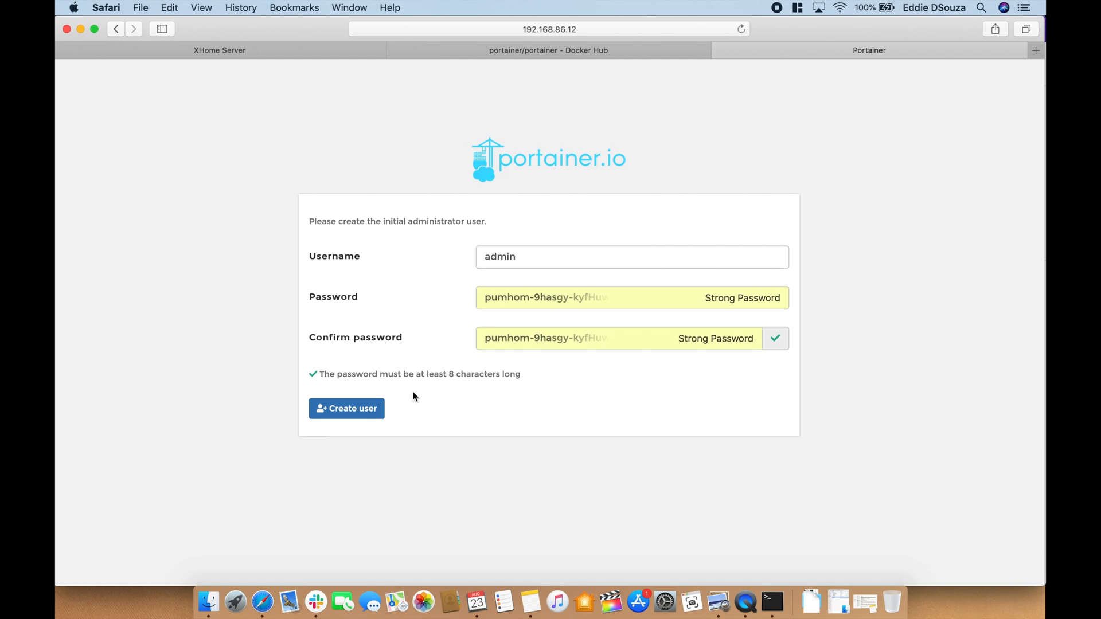
pyautogui.click(346, 409)
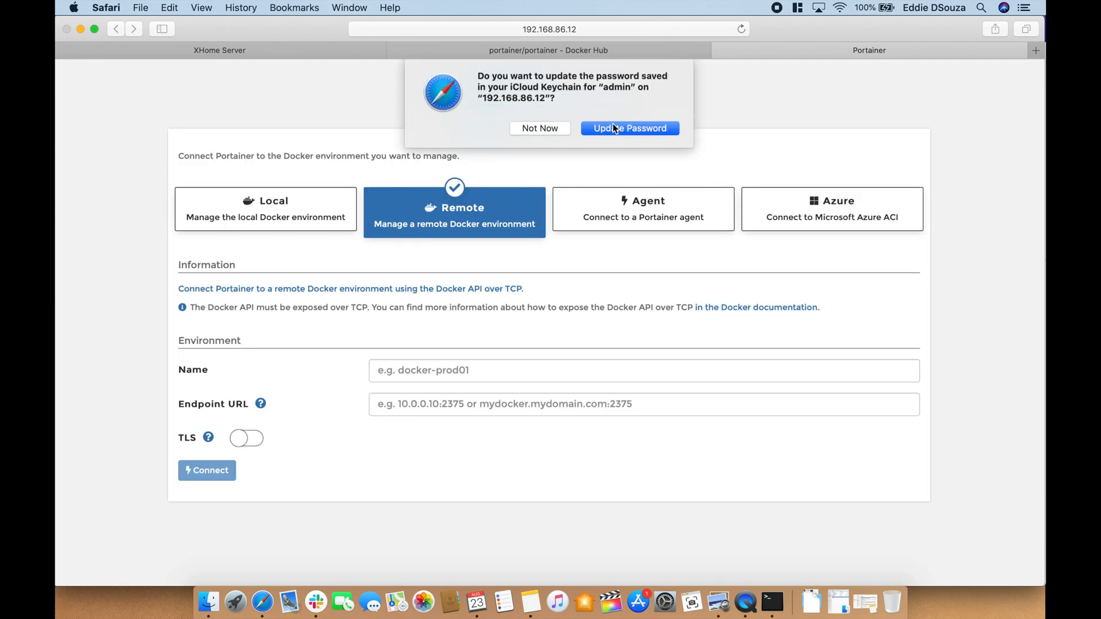
pyautogui.click(631, 128)
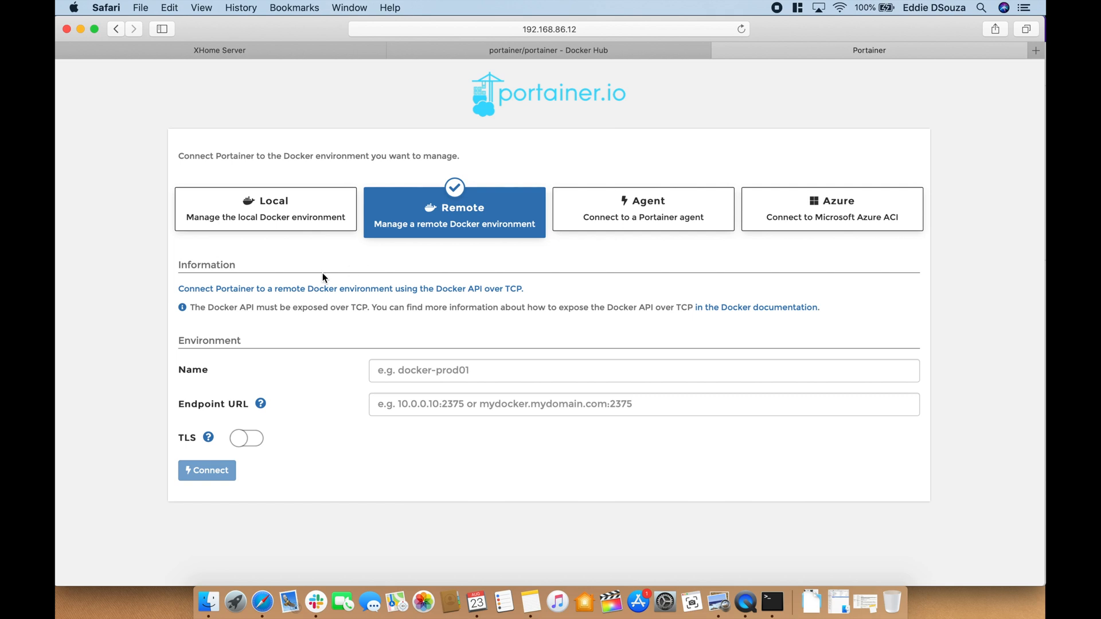
pyautogui.click(265, 208)
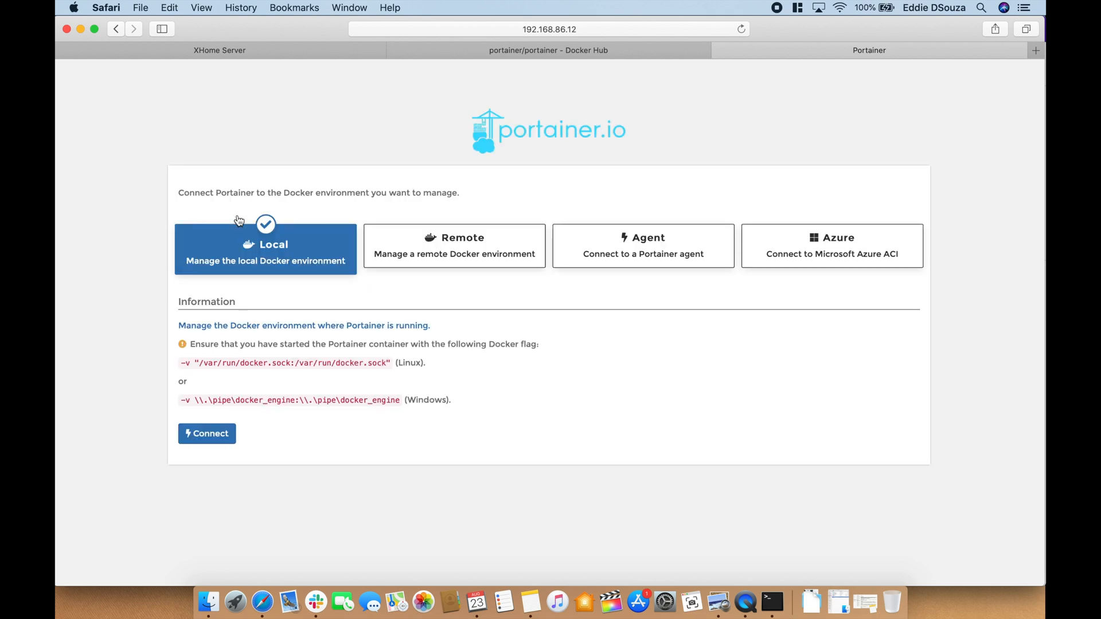
pyautogui.click(206, 433)
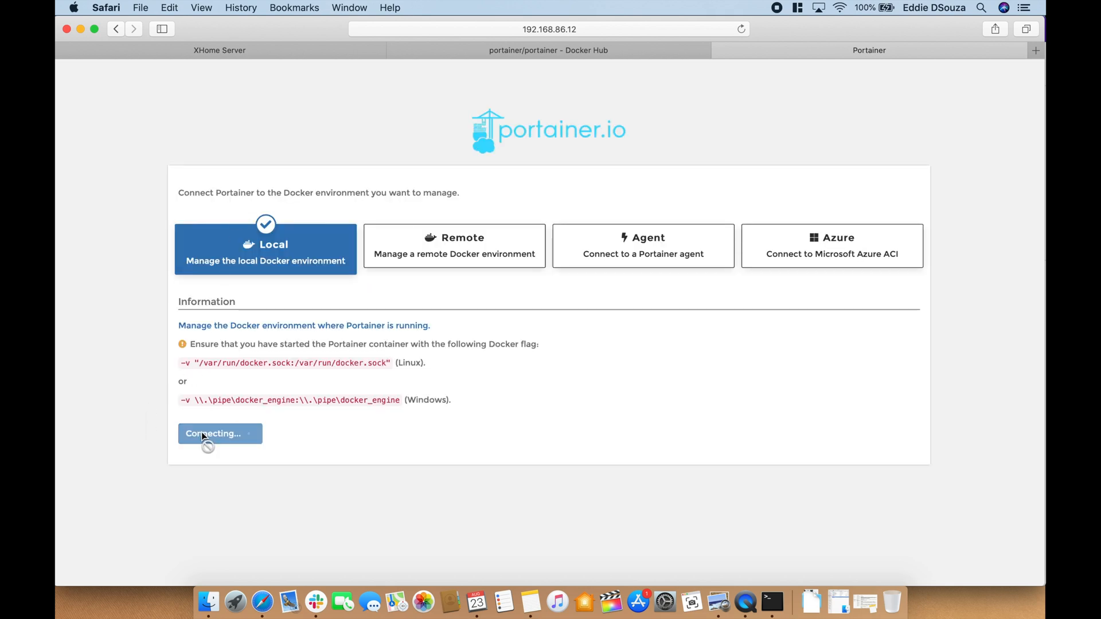
pyautogui.click(220, 434)
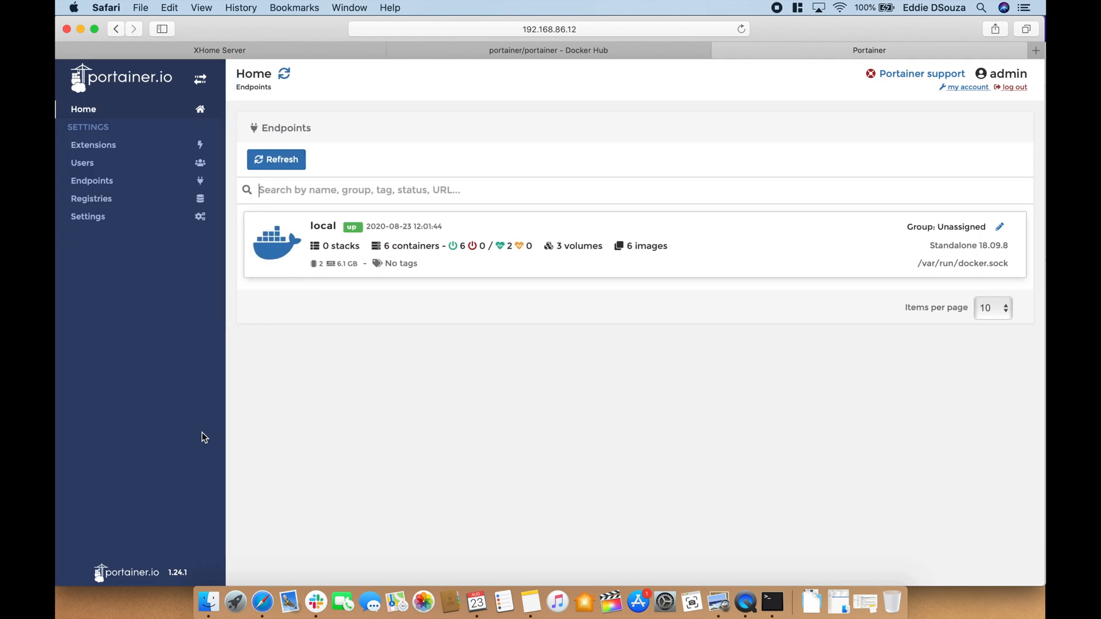
pyautogui.moveTo(346, 240)
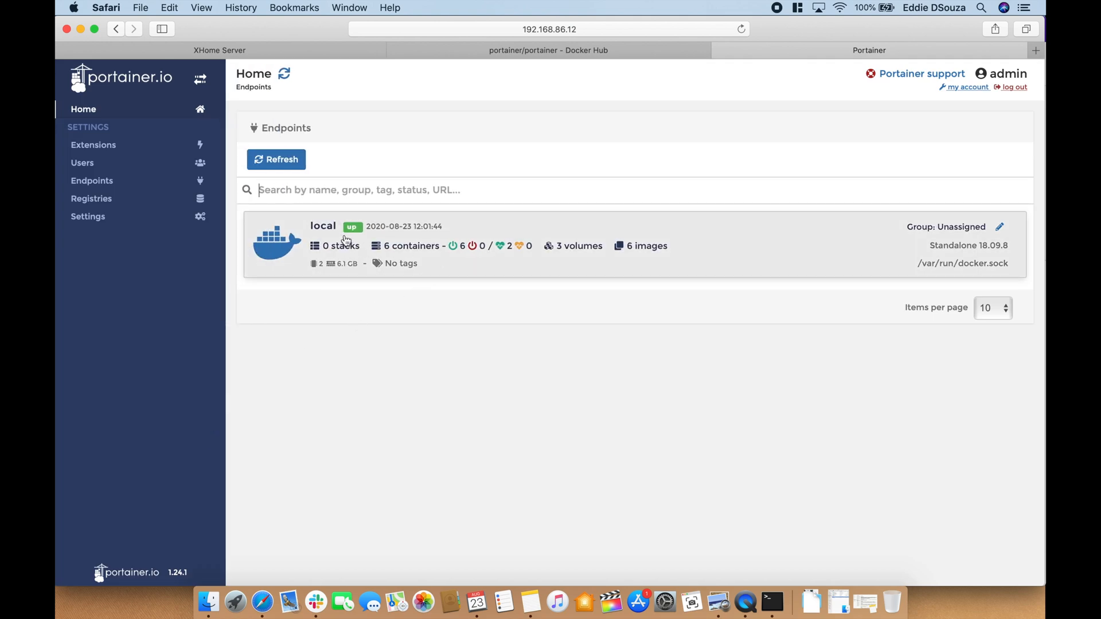
# Review the local endpoint's containers and images, including portainer/portainer:latest.
pyautogui.click(323, 226)
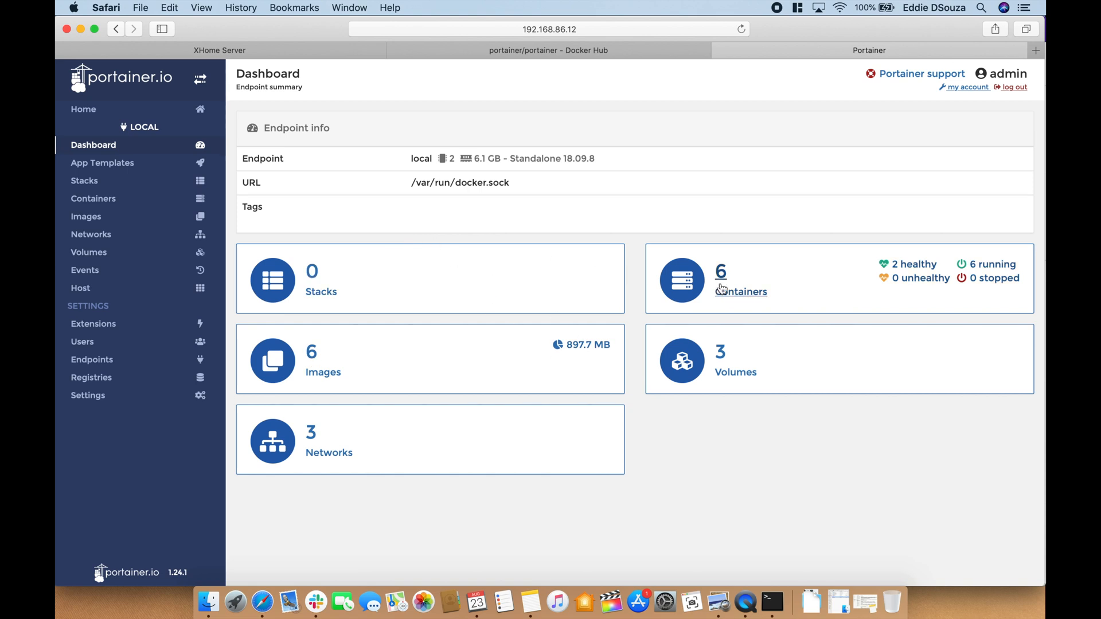
pyautogui.click(741, 291)
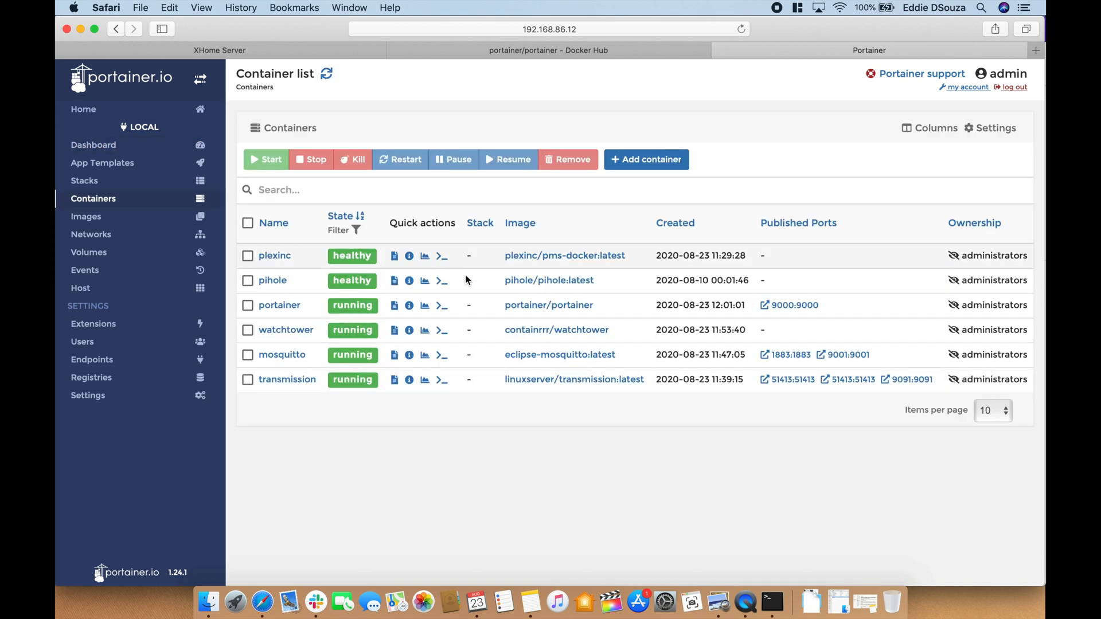
pyautogui.moveTo(117, 222)
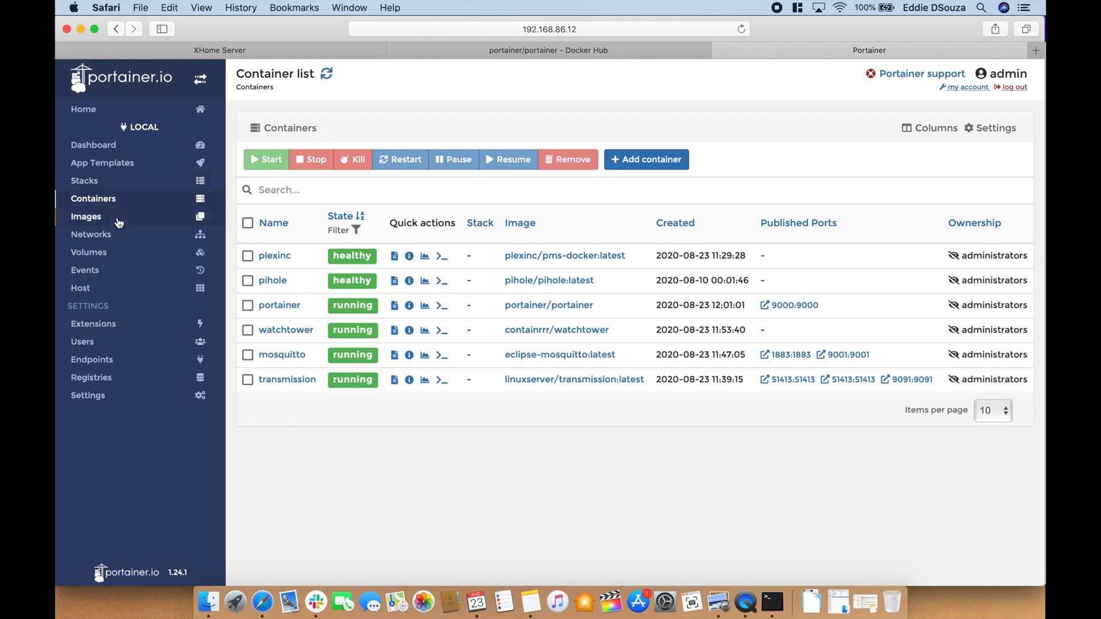
pyautogui.click(86, 216)
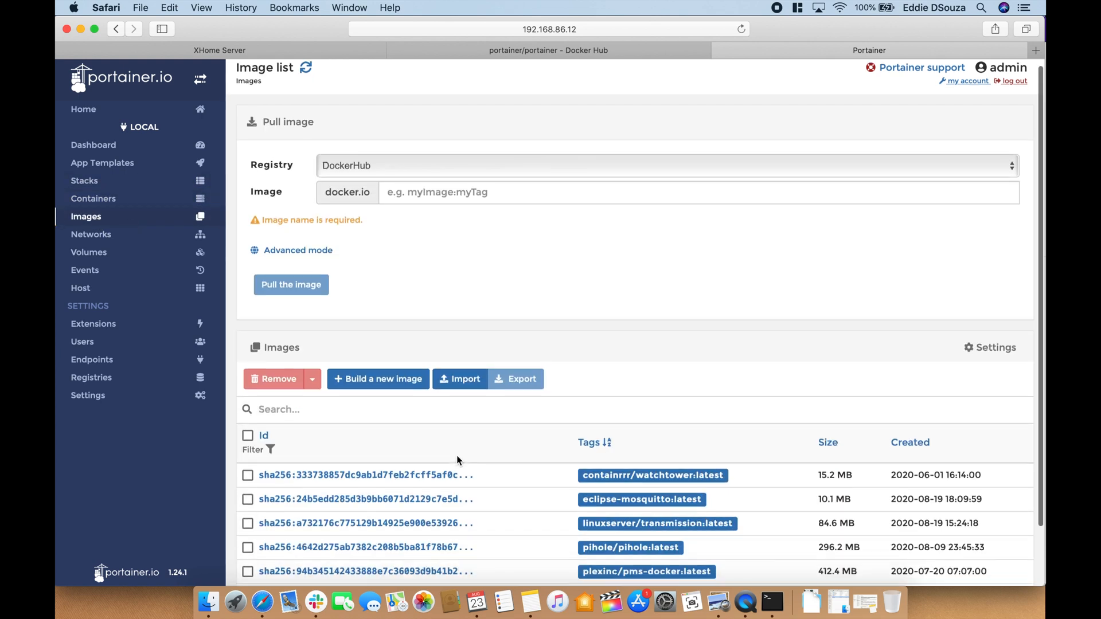
pyautogui.scroll(-3)
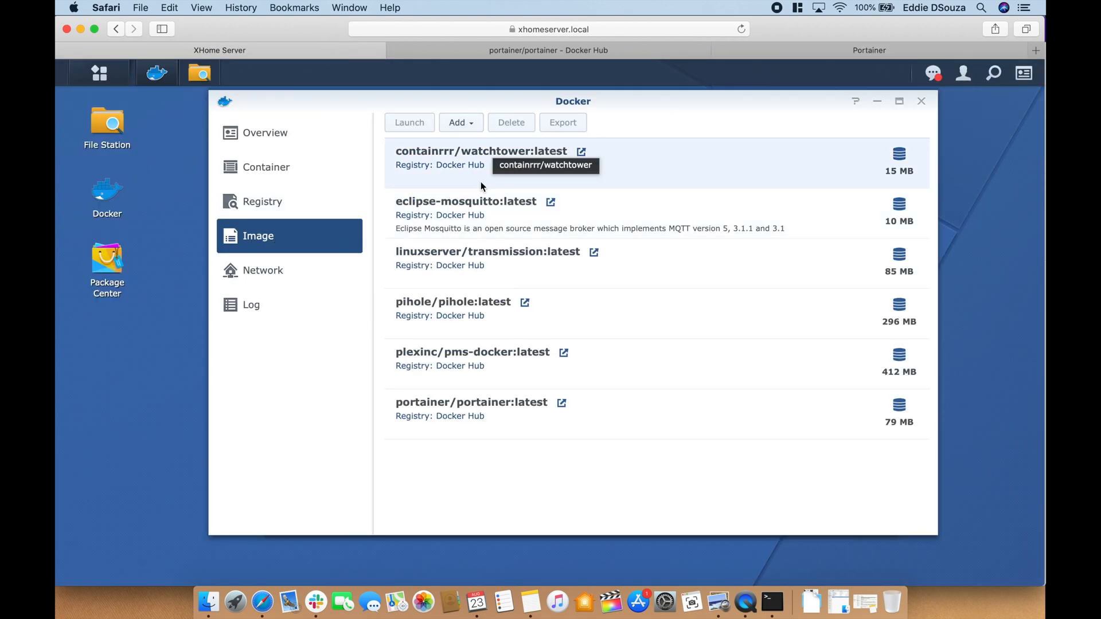
pyautogui.click(869, 50)
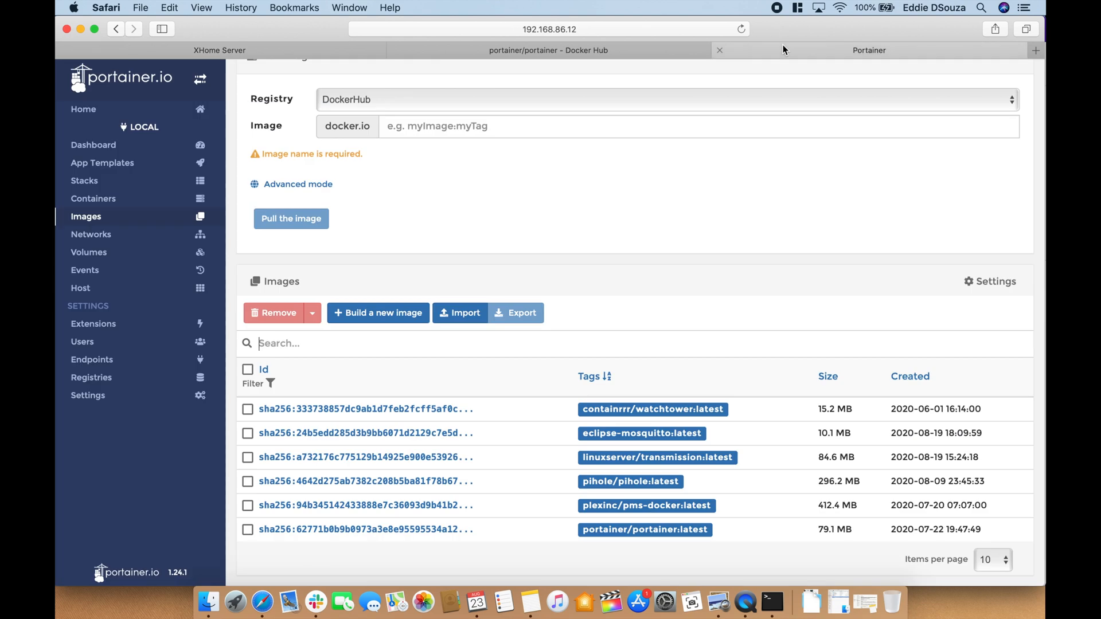
pyautogui.moveTo(134, 365)
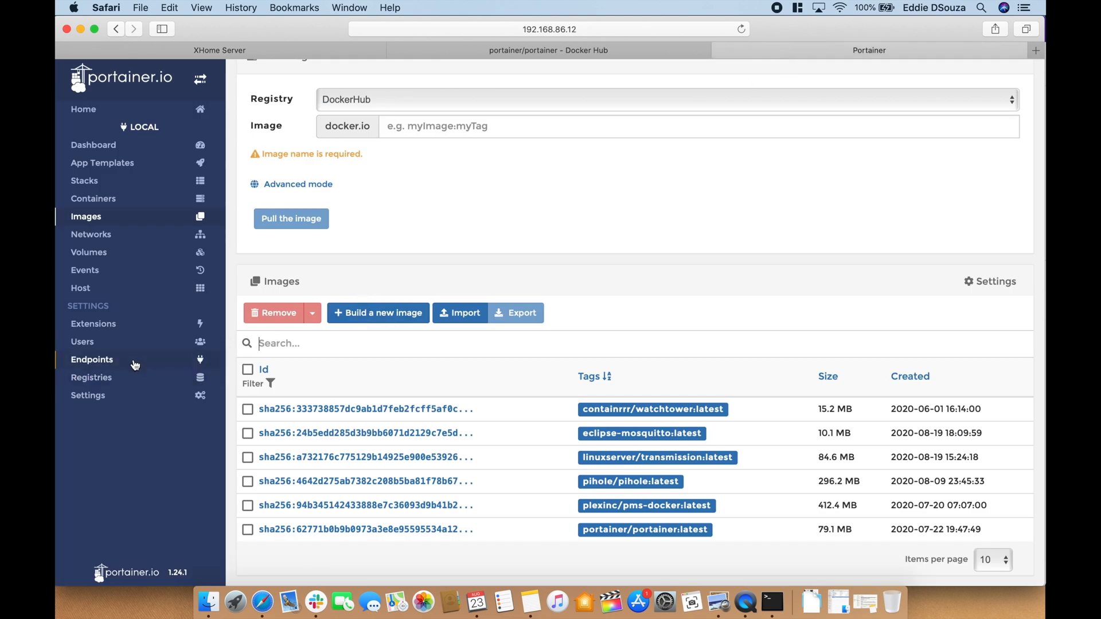
# Rename the local endpoint to Home, set public IP 192.168.86.12, and update it.
pyautogui.click(92, 360)
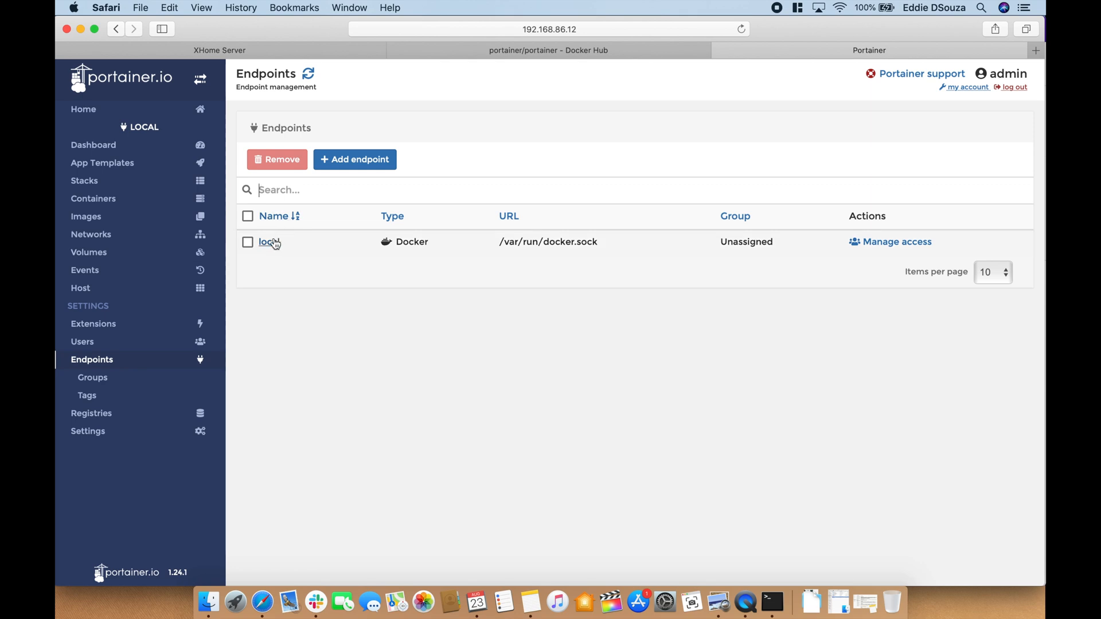
pyautogui.click(265, 242)
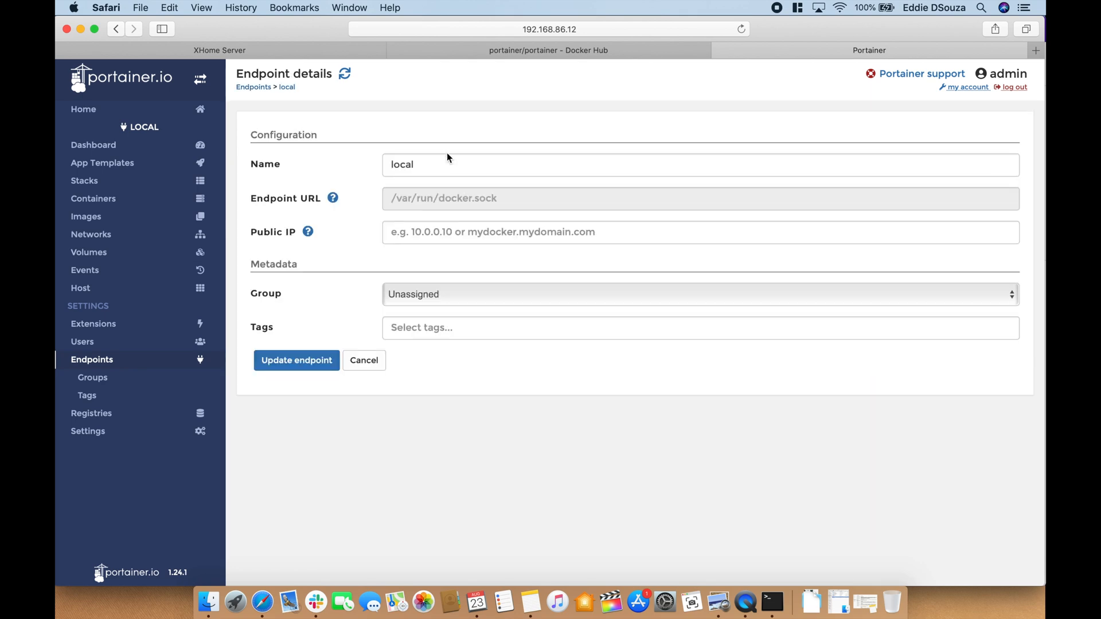
pyautogui.doubleClick(403, 165)
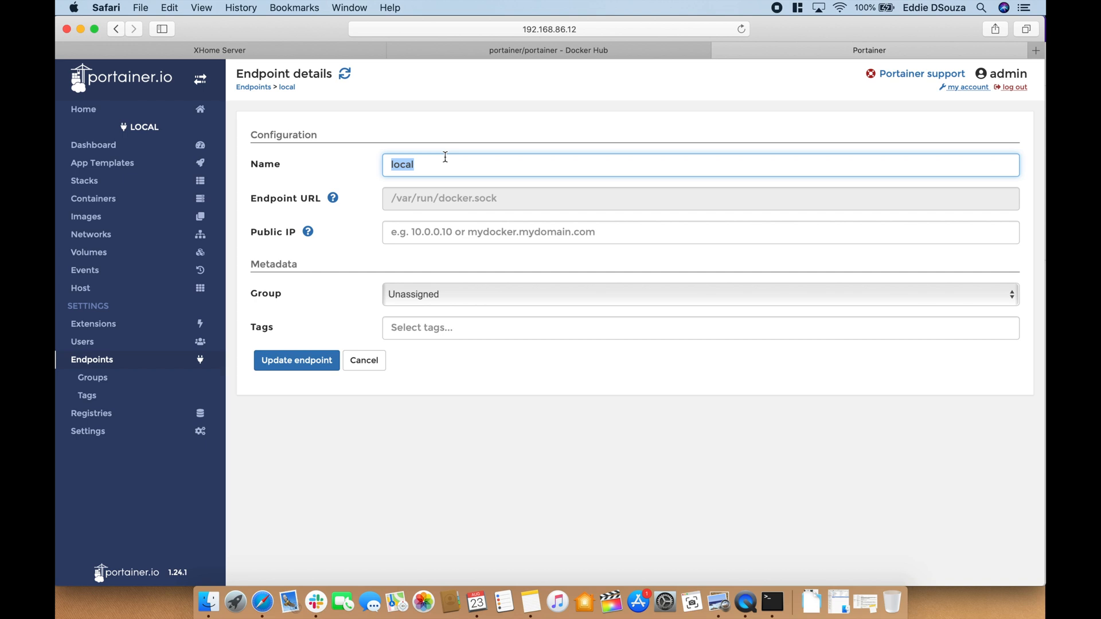
pyautogui.write('Home')
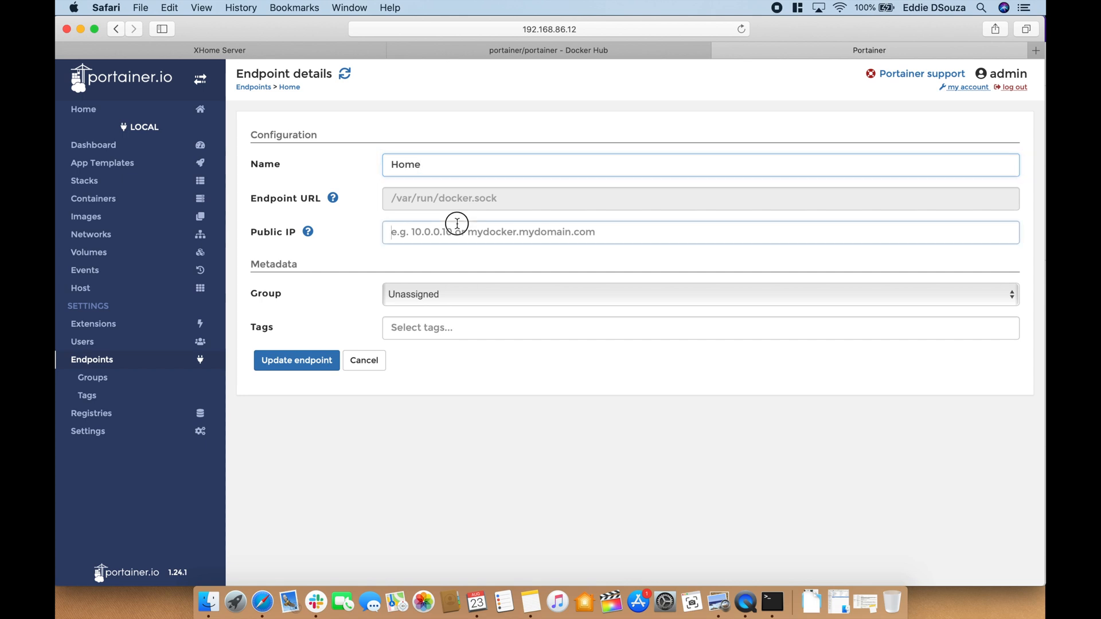
pyautogui.write('192.168.')
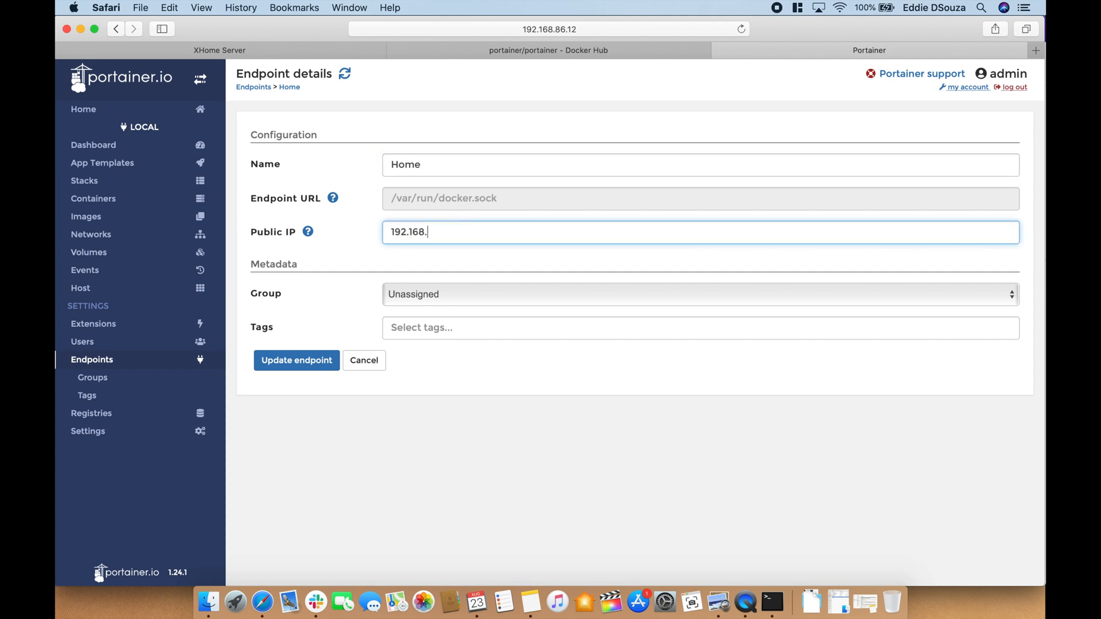
pyautogui.write('8612')
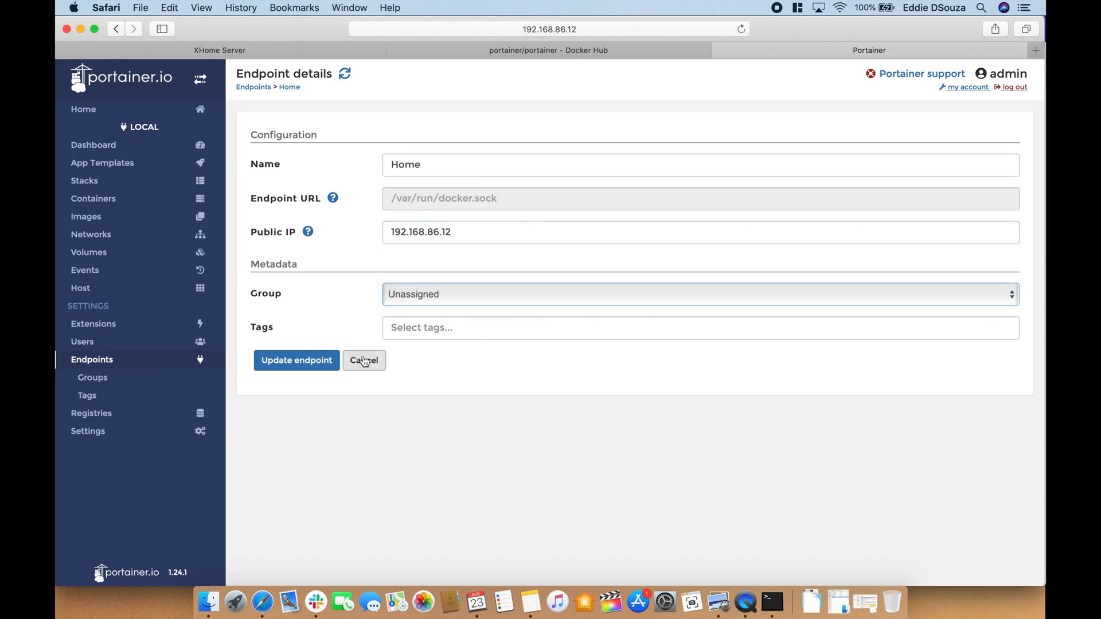
pyautogui.click(297, 361)
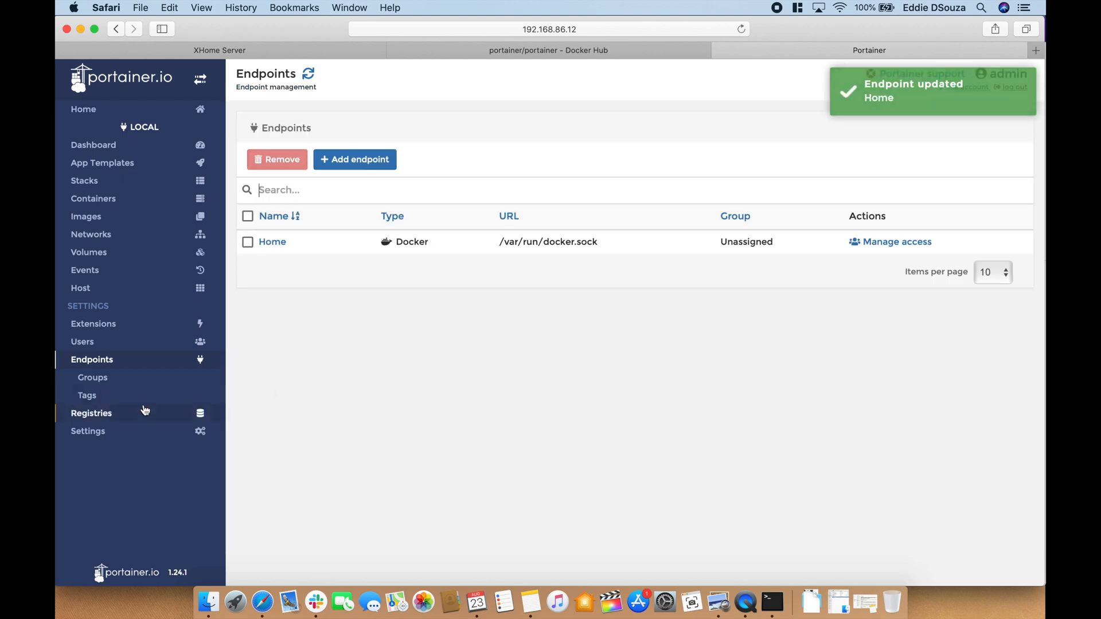
# Change the Unassigned group's name to Home Users under Endpoints > Groups and update the group.
pyautogui.click(87, 396)
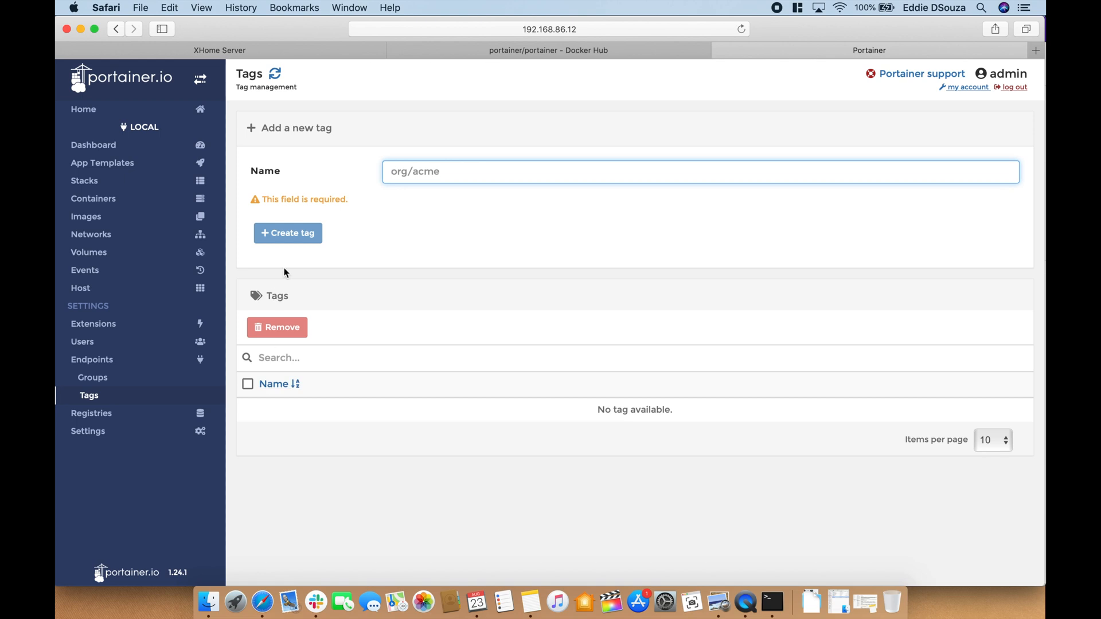
pyautogui.click(94, 377)
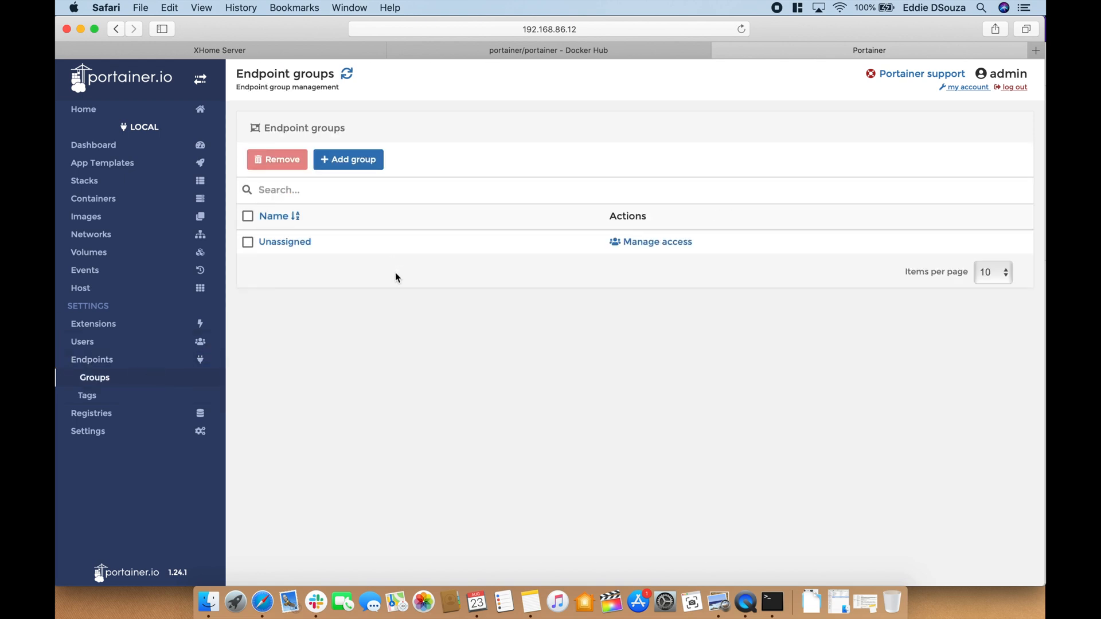
pyautogui.moveTo(288, 243)
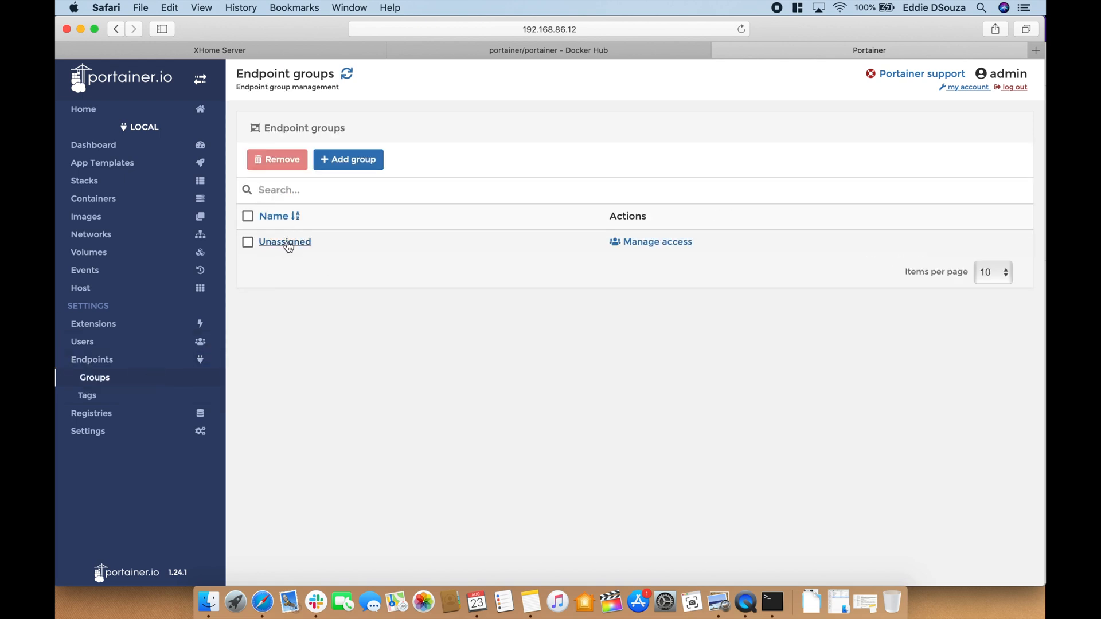
pyautogui.click(285, 242)
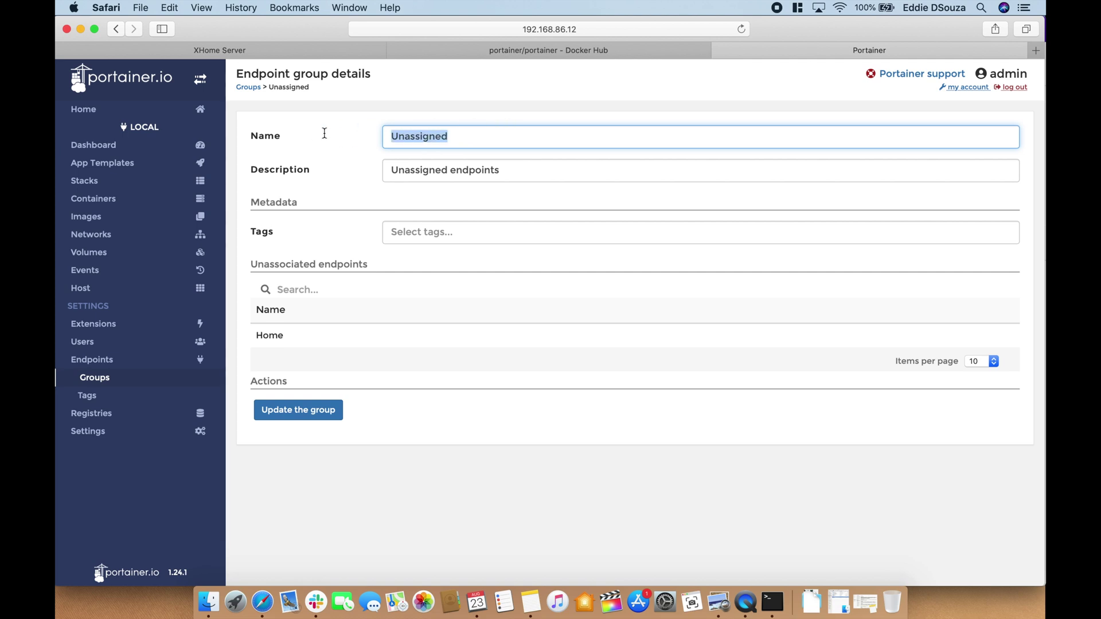
pyautogui.write('Users')
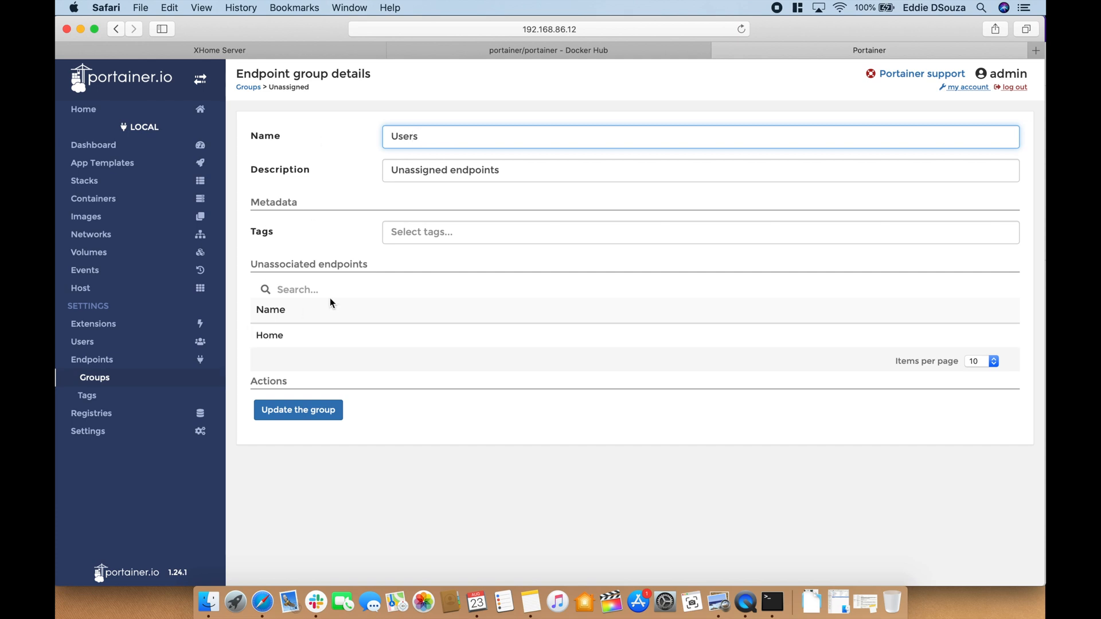
pyautogui.click(395, 136)
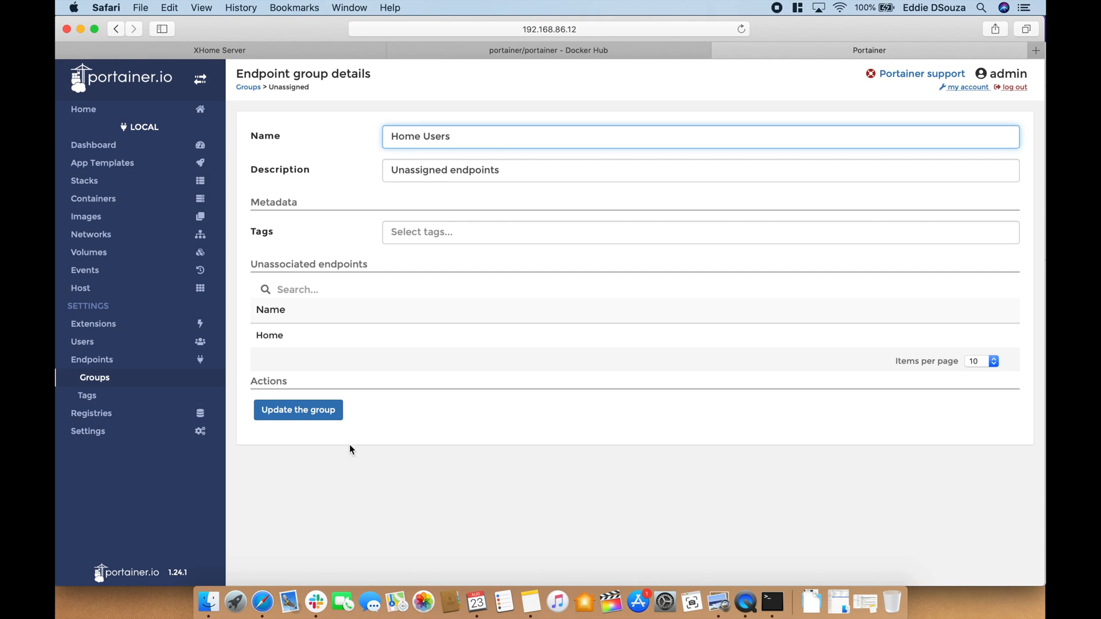
pyautogui.click(298, 410)
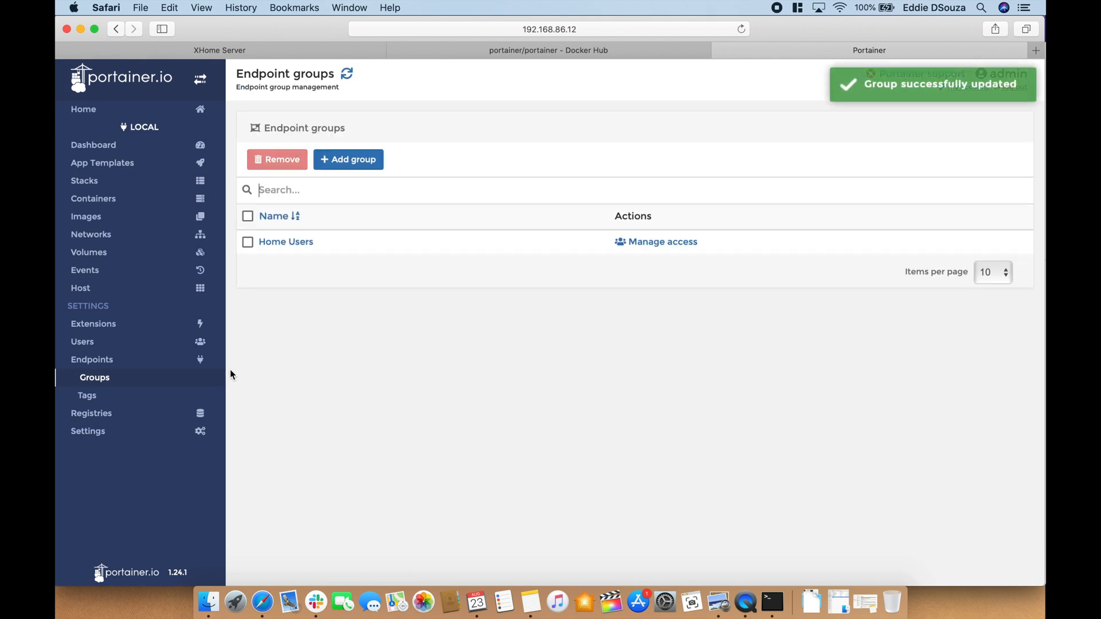
pyautogui.click(93, 145)
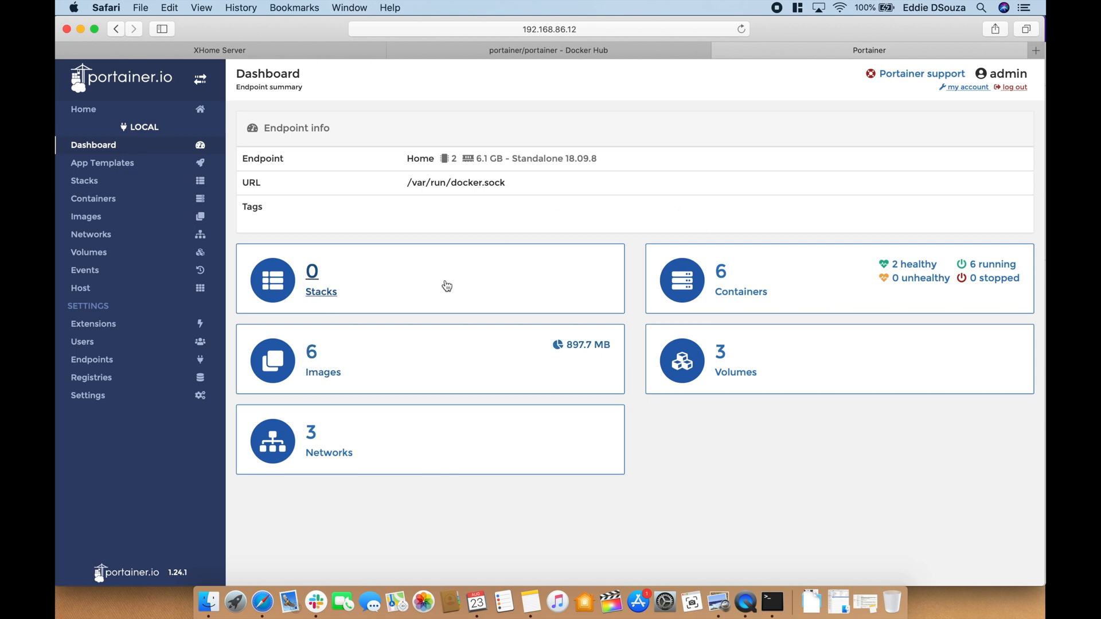
# Select the Home endpoint, browse its six images, then view its six running containers.
pyautogui.click(83, 109)
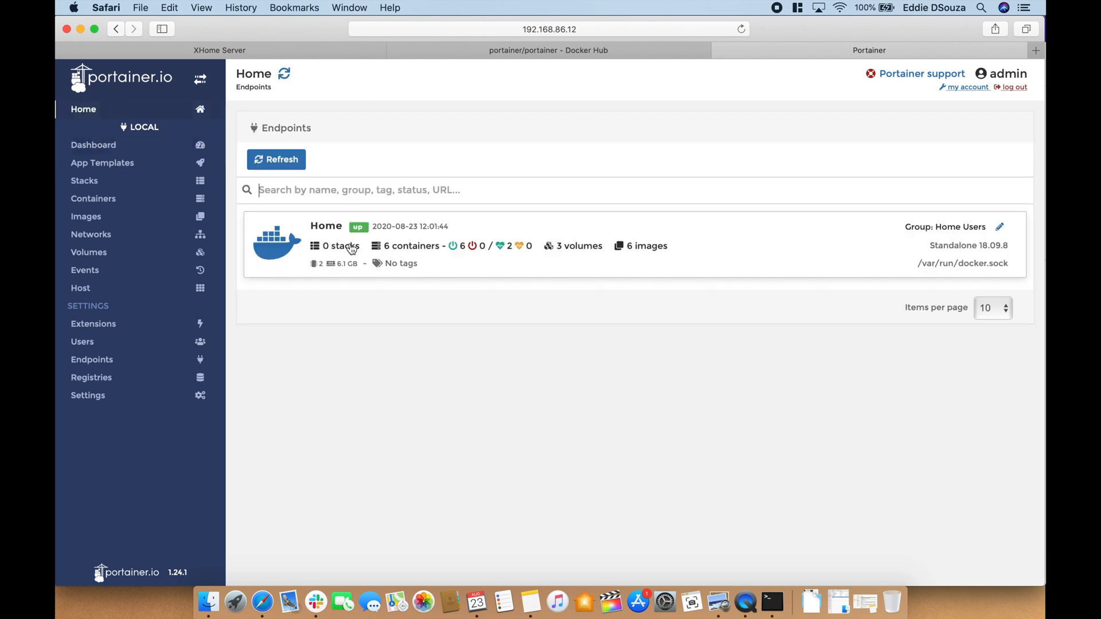
pyautogui.click(326, 227)
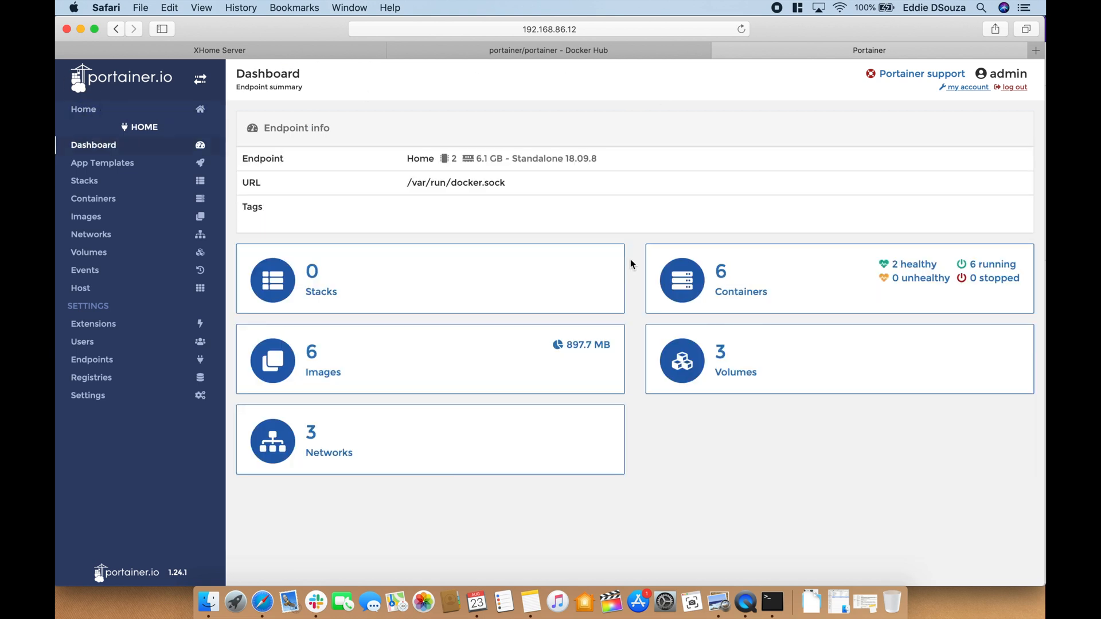
pyautogui.moveTo(661, 443)
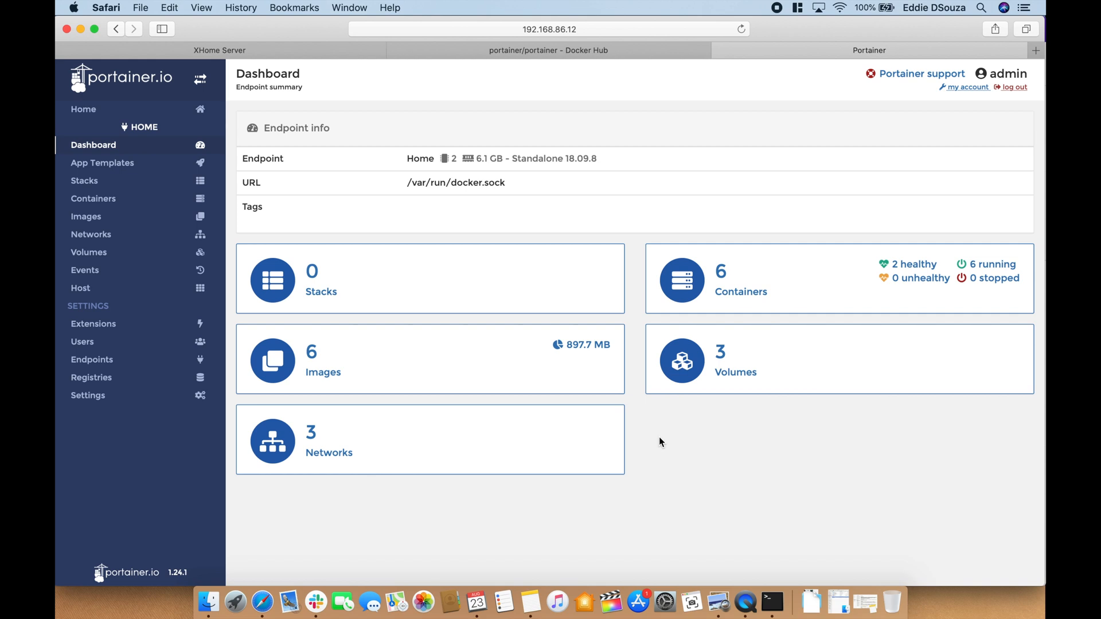
pyautogui.click(86, 217)
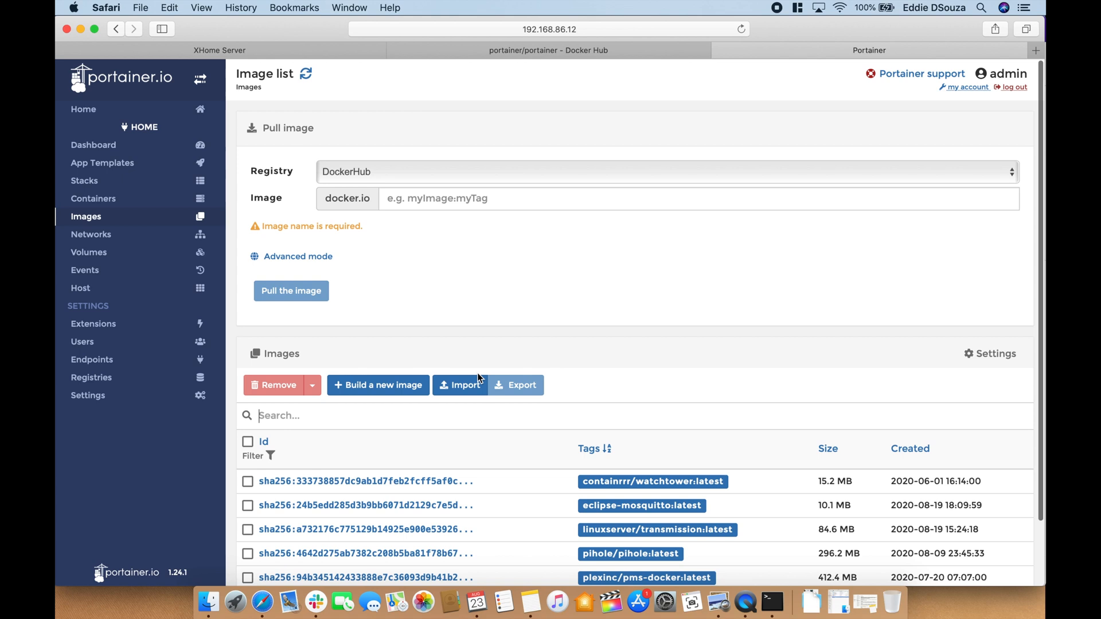
pyautogui.scroll(-3)
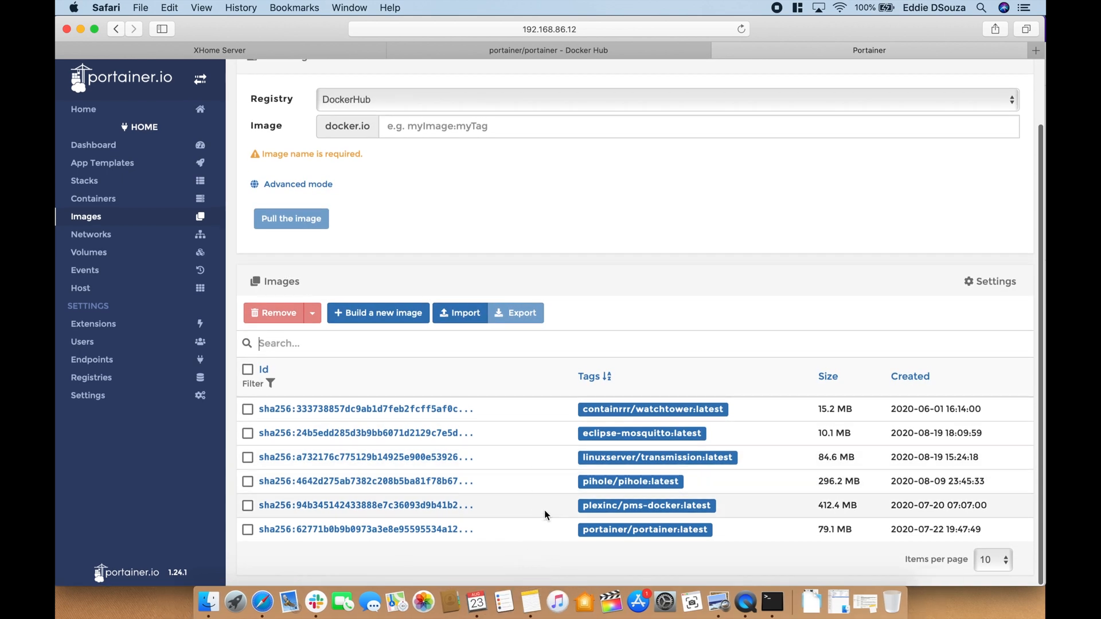
pyautogui.moveTo(542, 543)
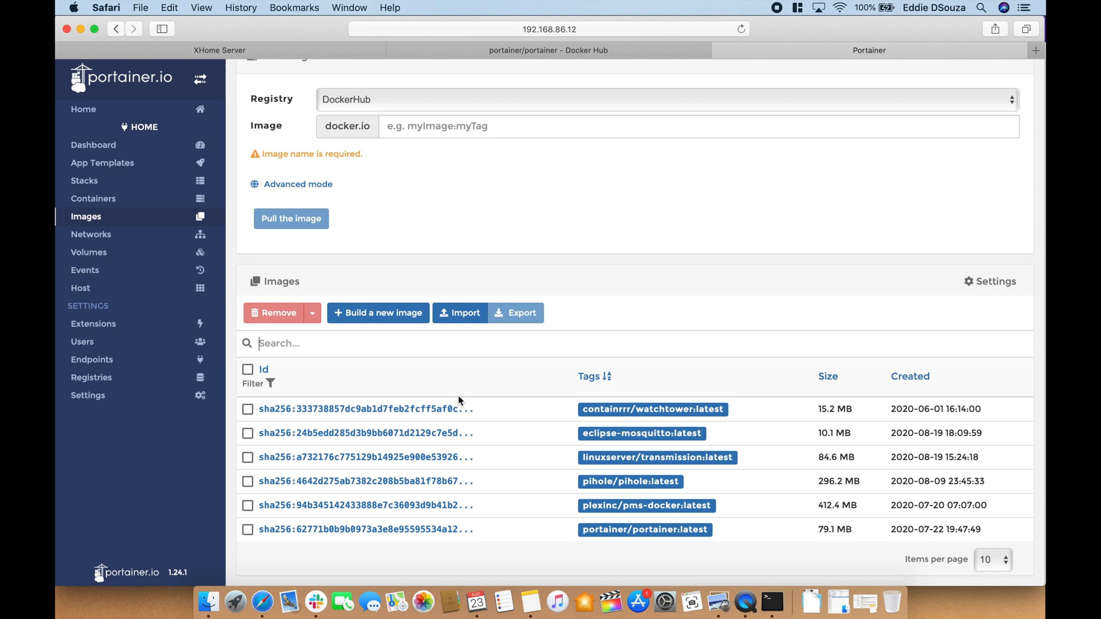
pyautogui.click(93, 146)
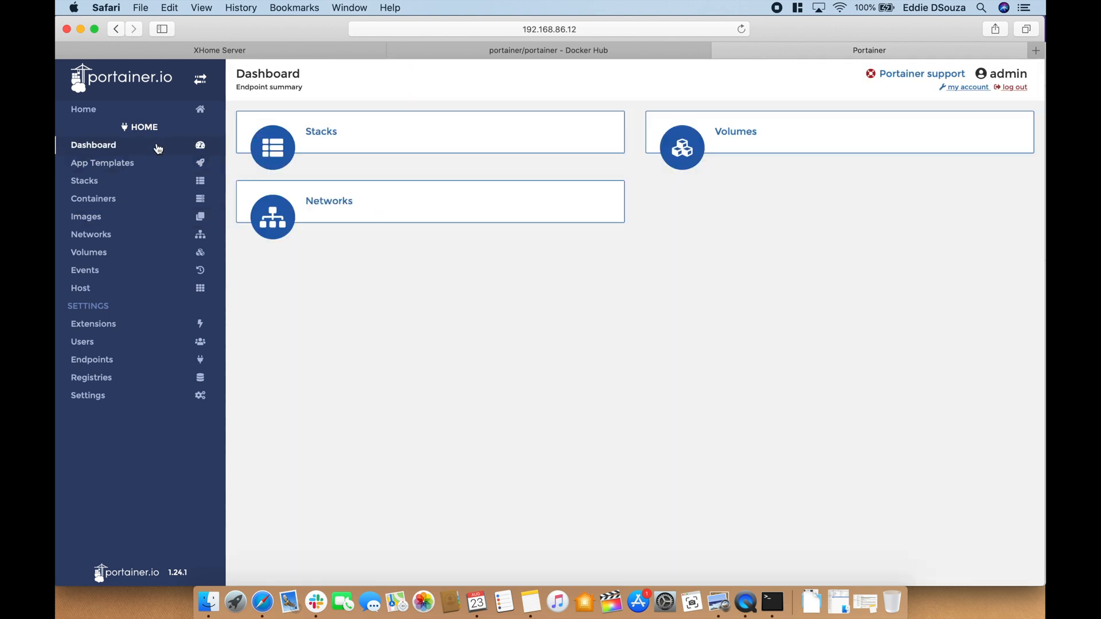
pyautogui.click(93, 198)
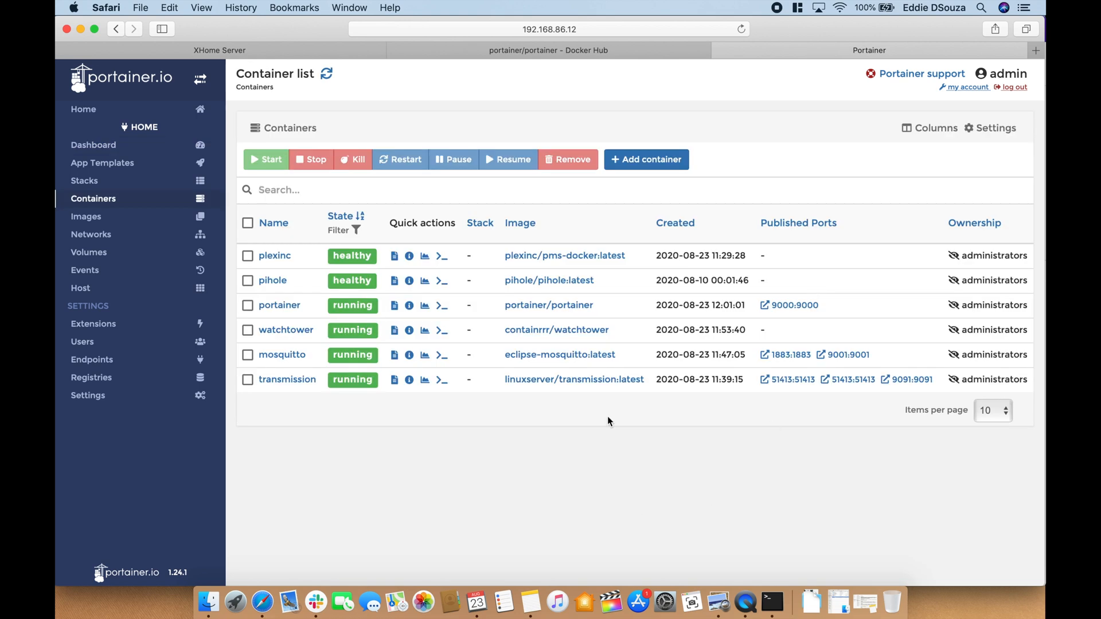
pyautogui.moveTo(632, 508)
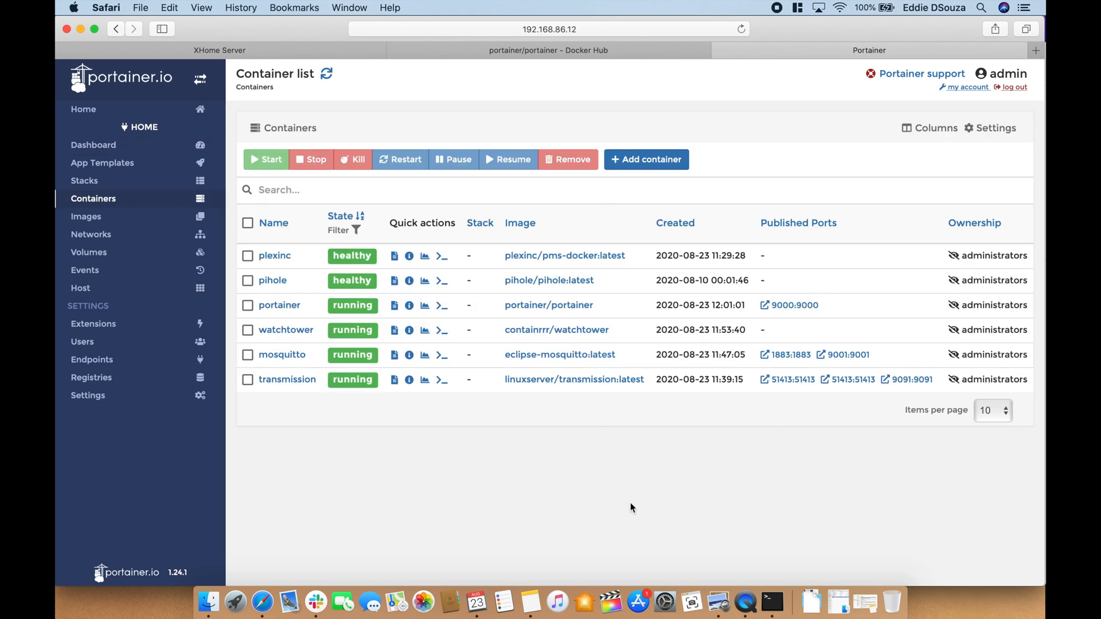
pyautogui.moveTo(321, 267)
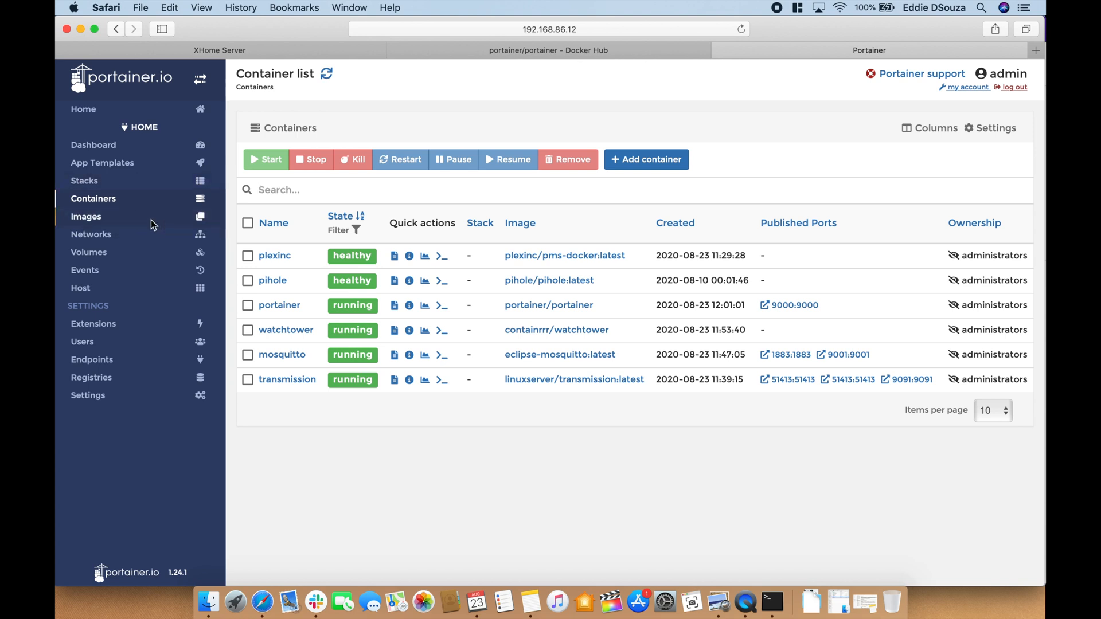
# Remove the unused volume, confirm the dashboard shows two volumes, and return to endpoints.
pyautogui.click(86, 216)
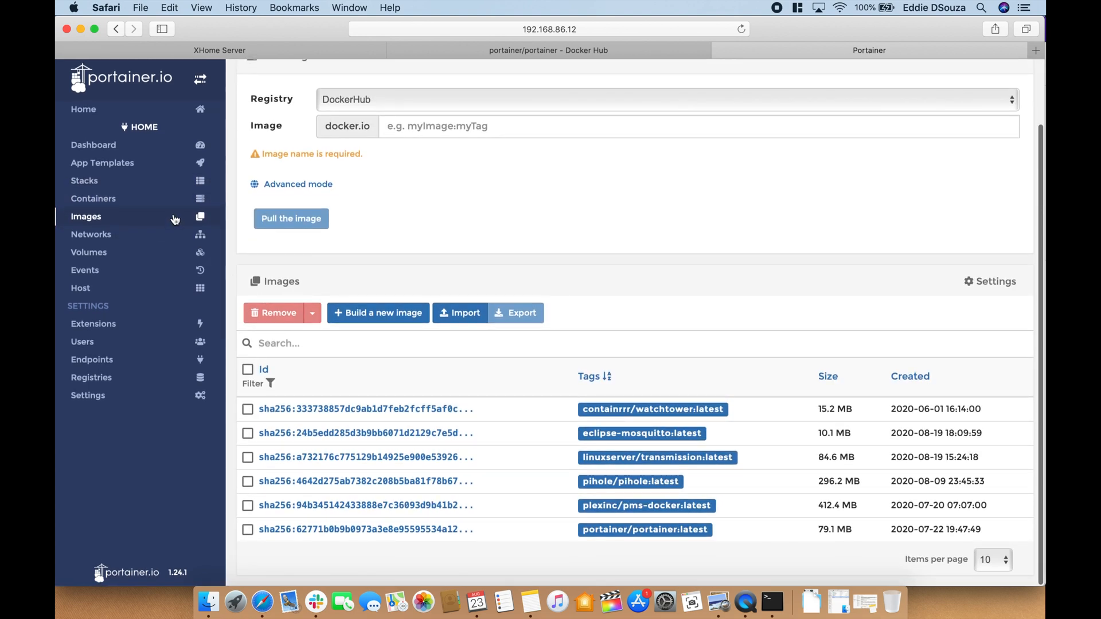
pyautogui.click(88, 252)
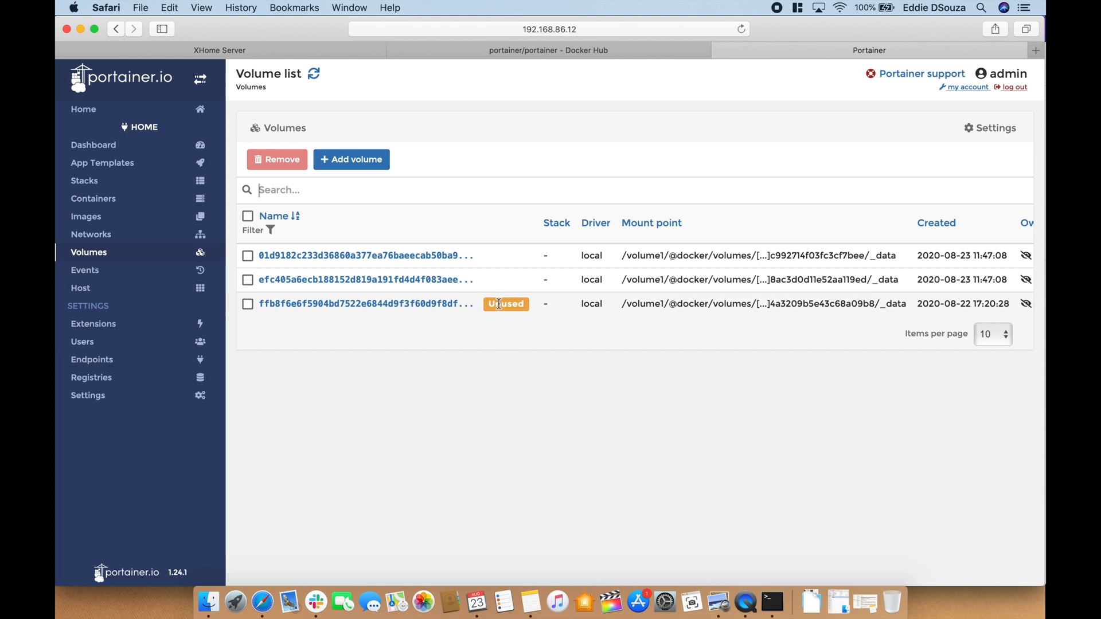
pyautogui.click(247, 303)
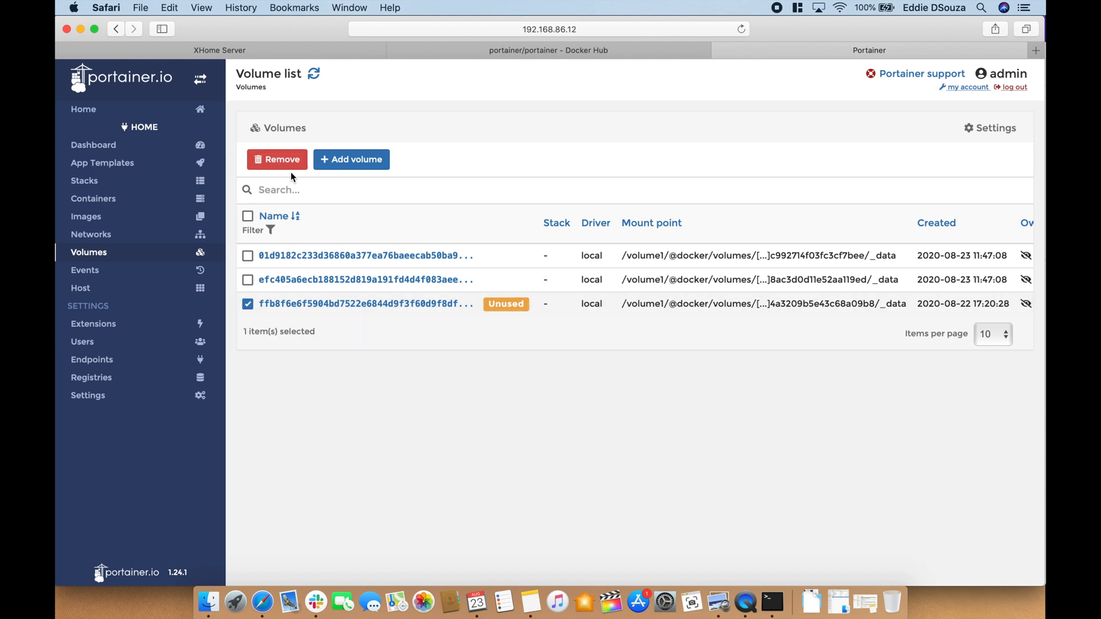
pyautogui.click(277, 160)
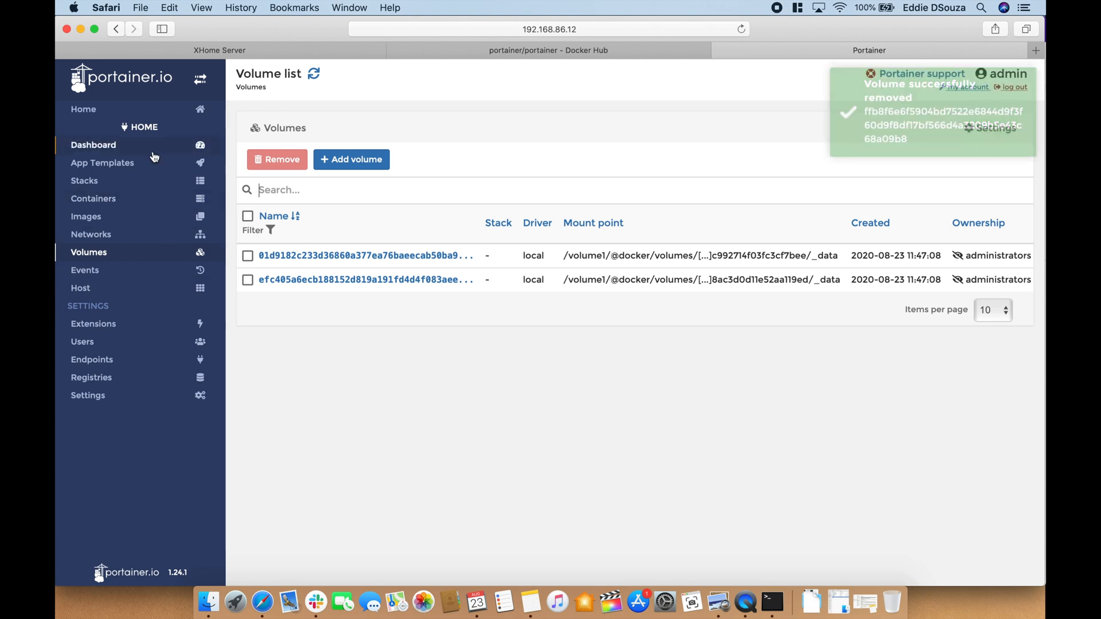
pyautogui.click(93, 145)
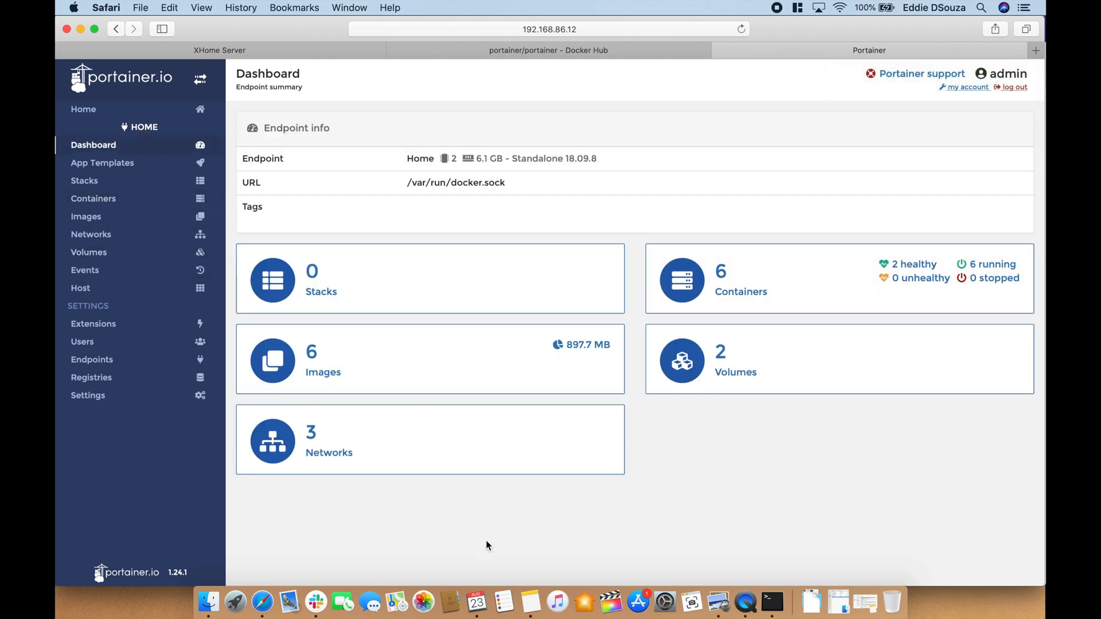
pyautogui.moveTo(521, 553)
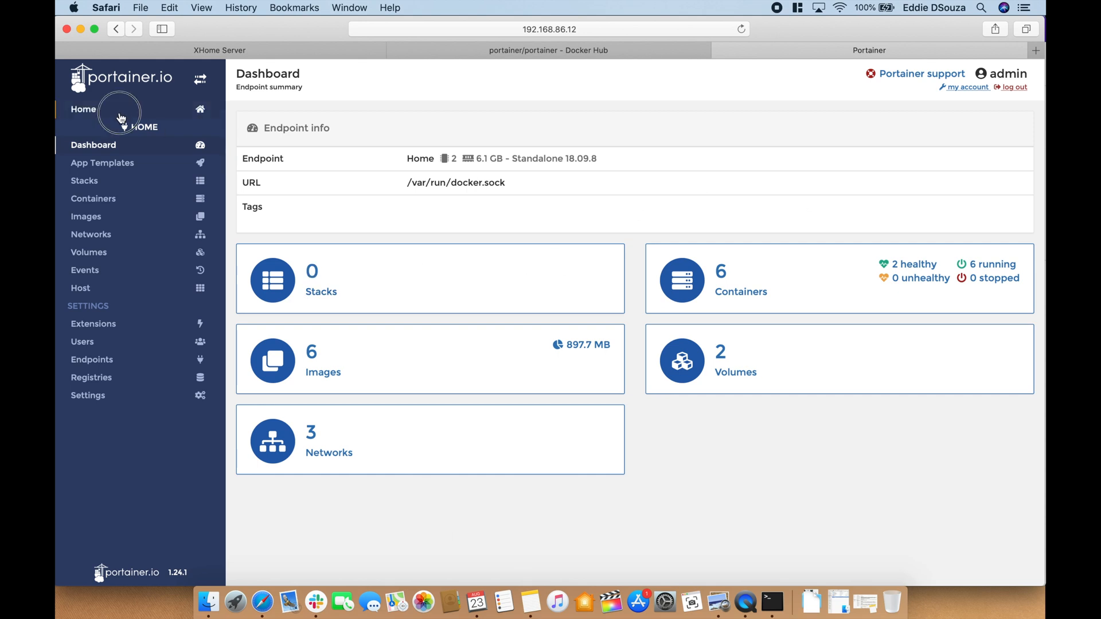
pyautogui.click(83, 109)
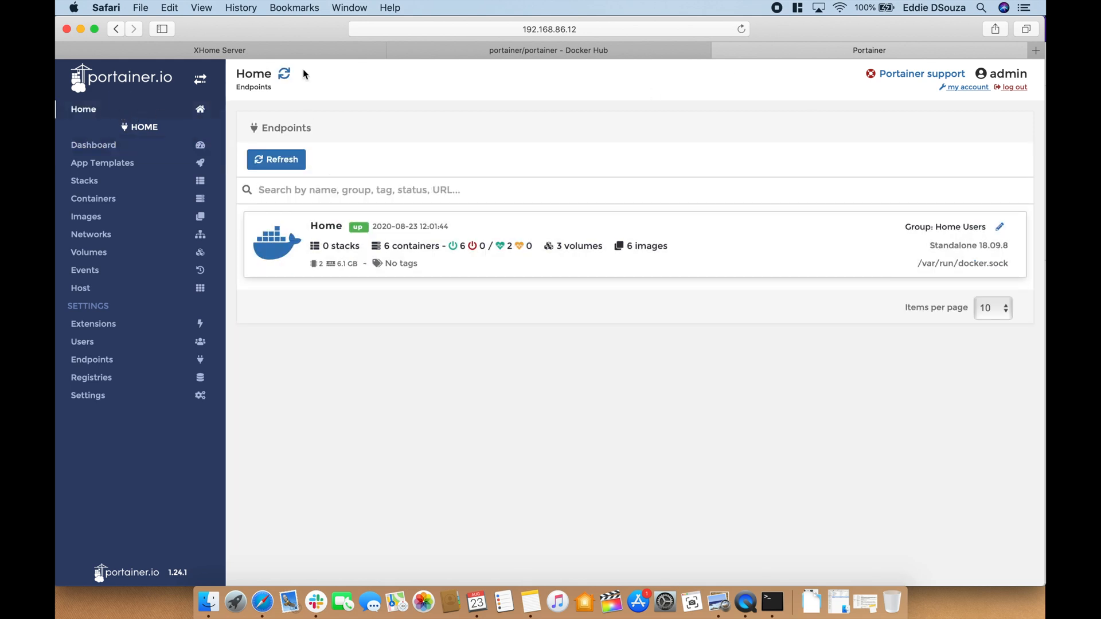